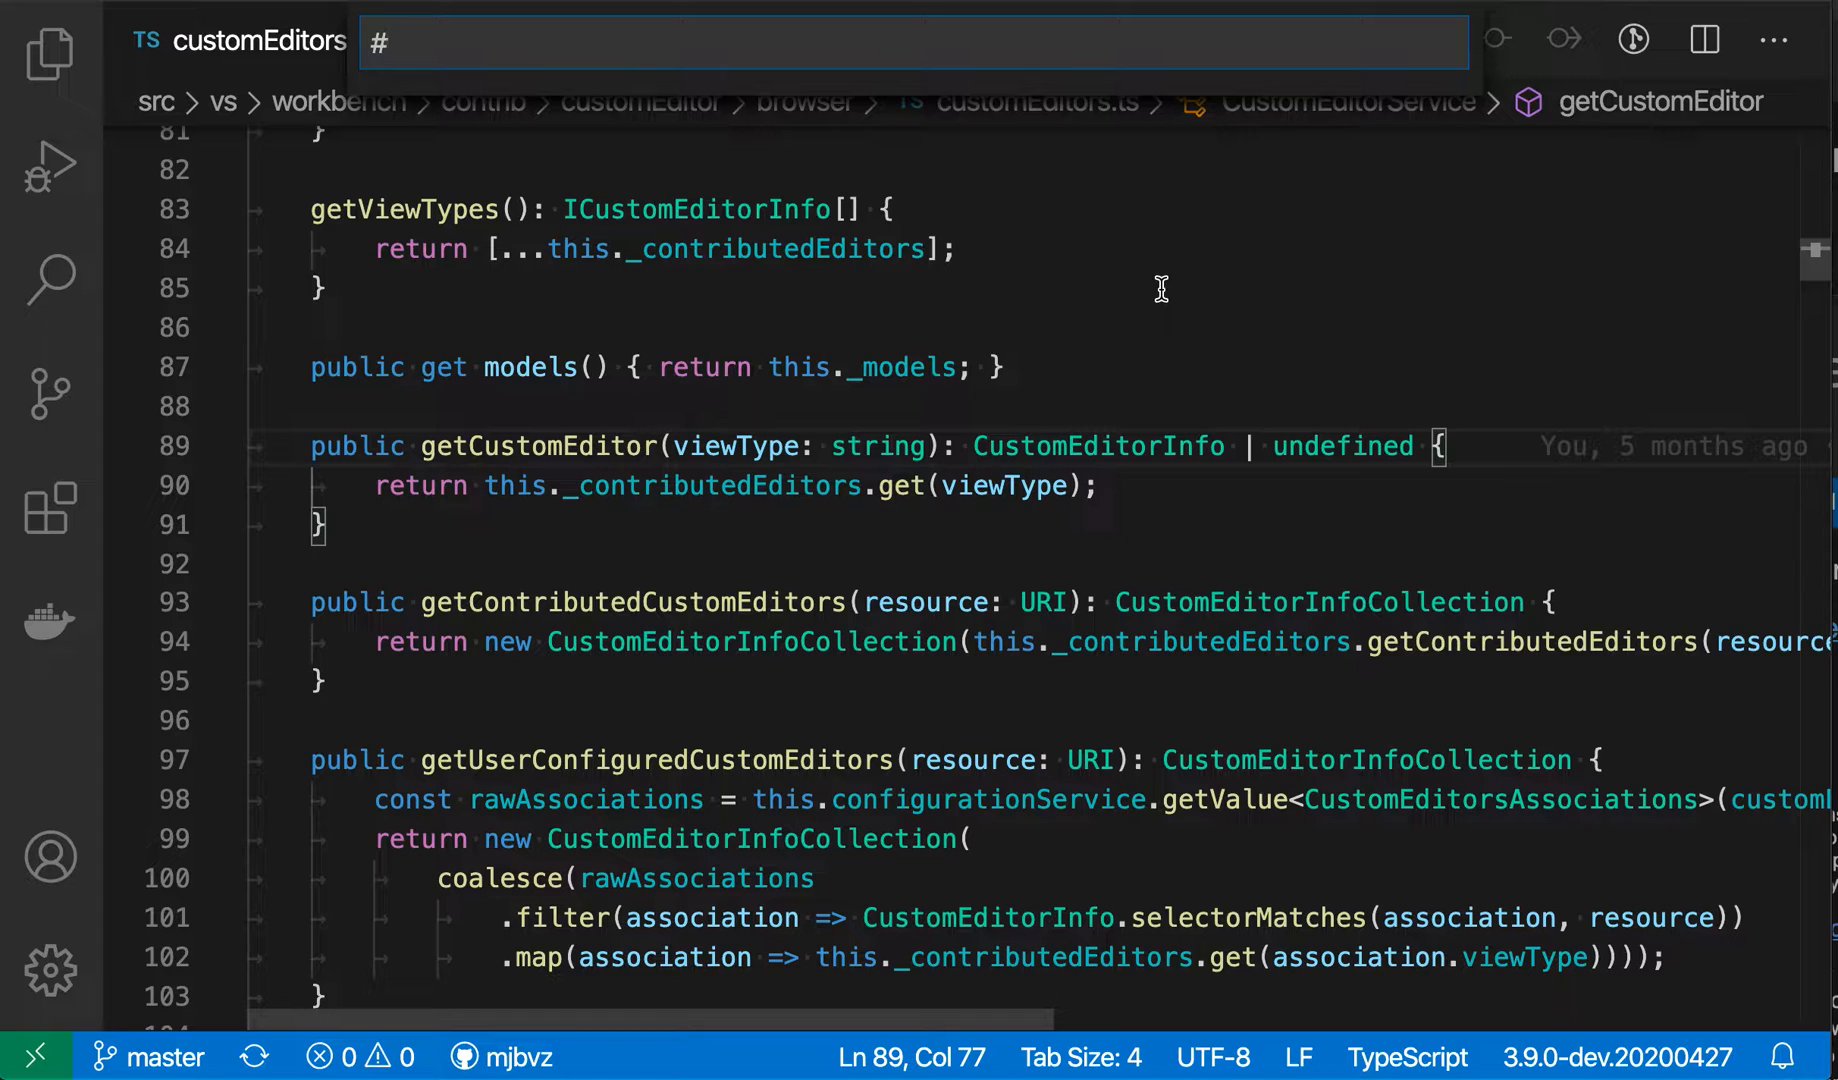
- Search workspace symbols for 'codeaction' and jump to the CodeAction interface in modes.ts
{"action": "type", "text": "codeac"}
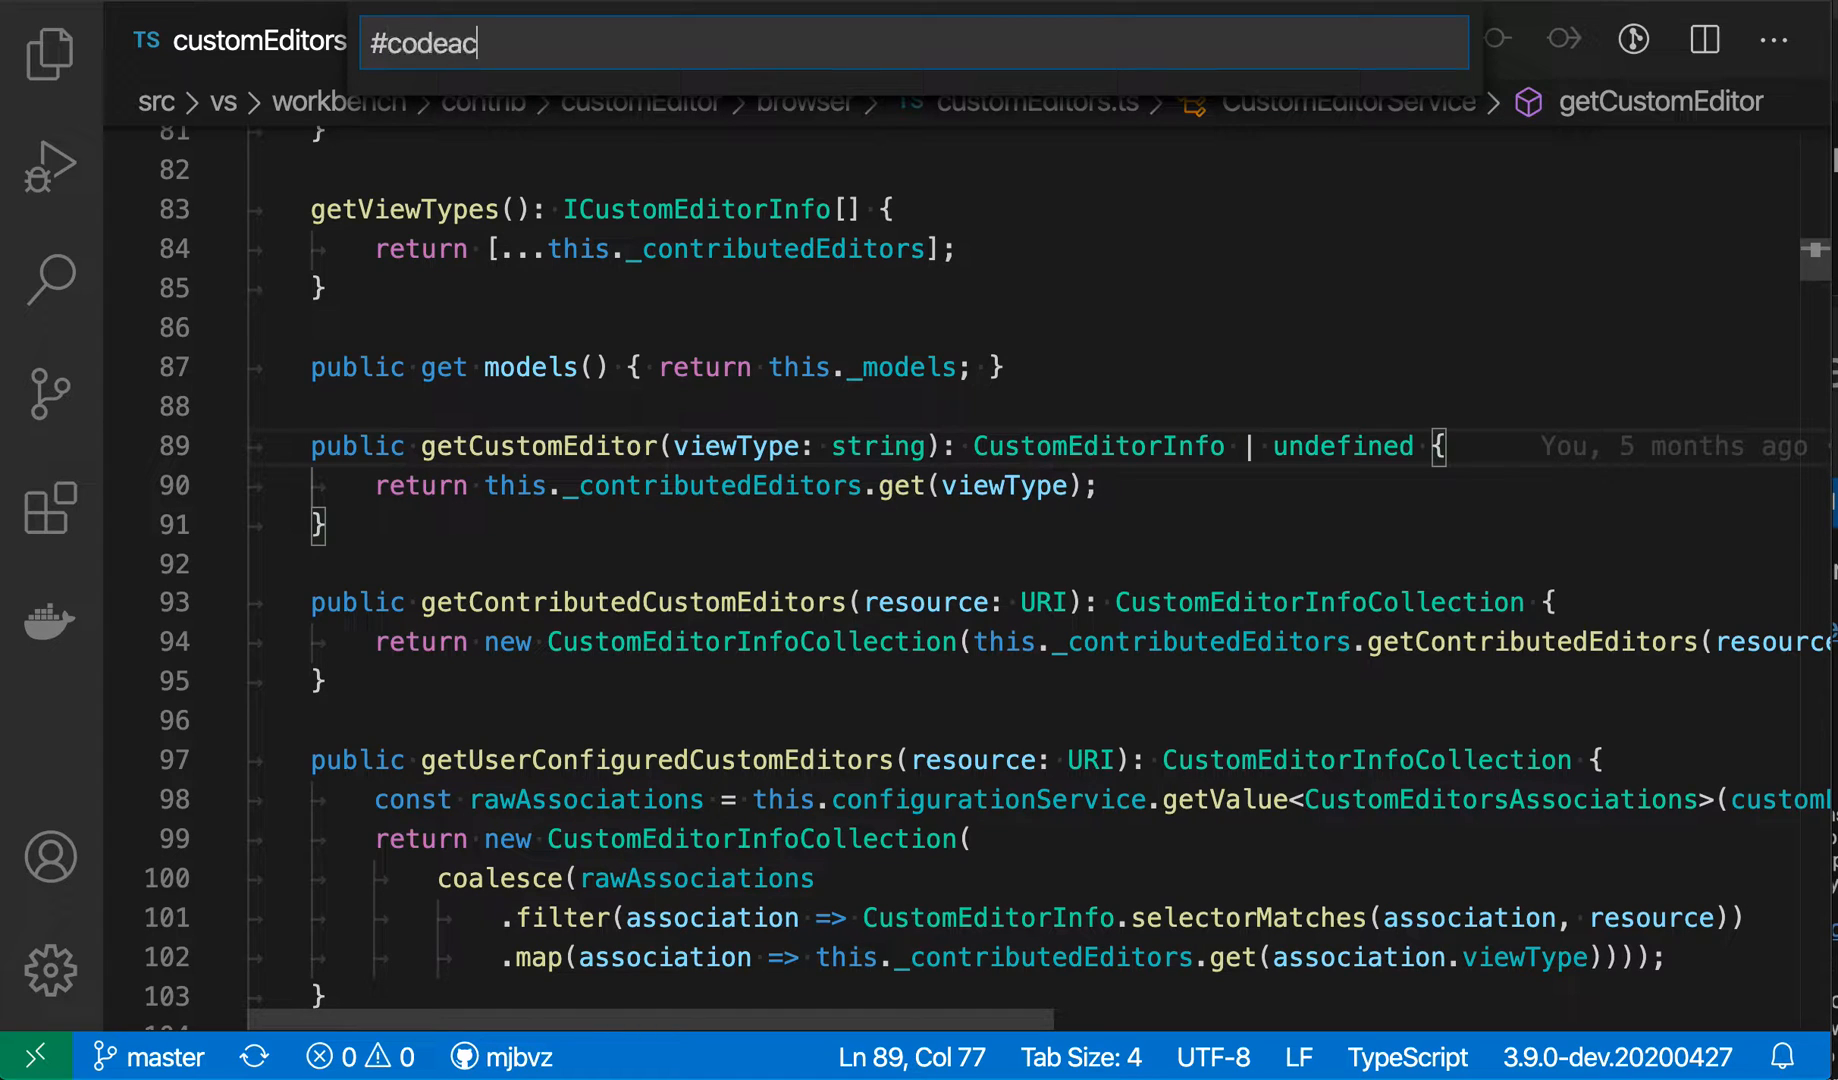
{"action": "type", "text": "tion"}
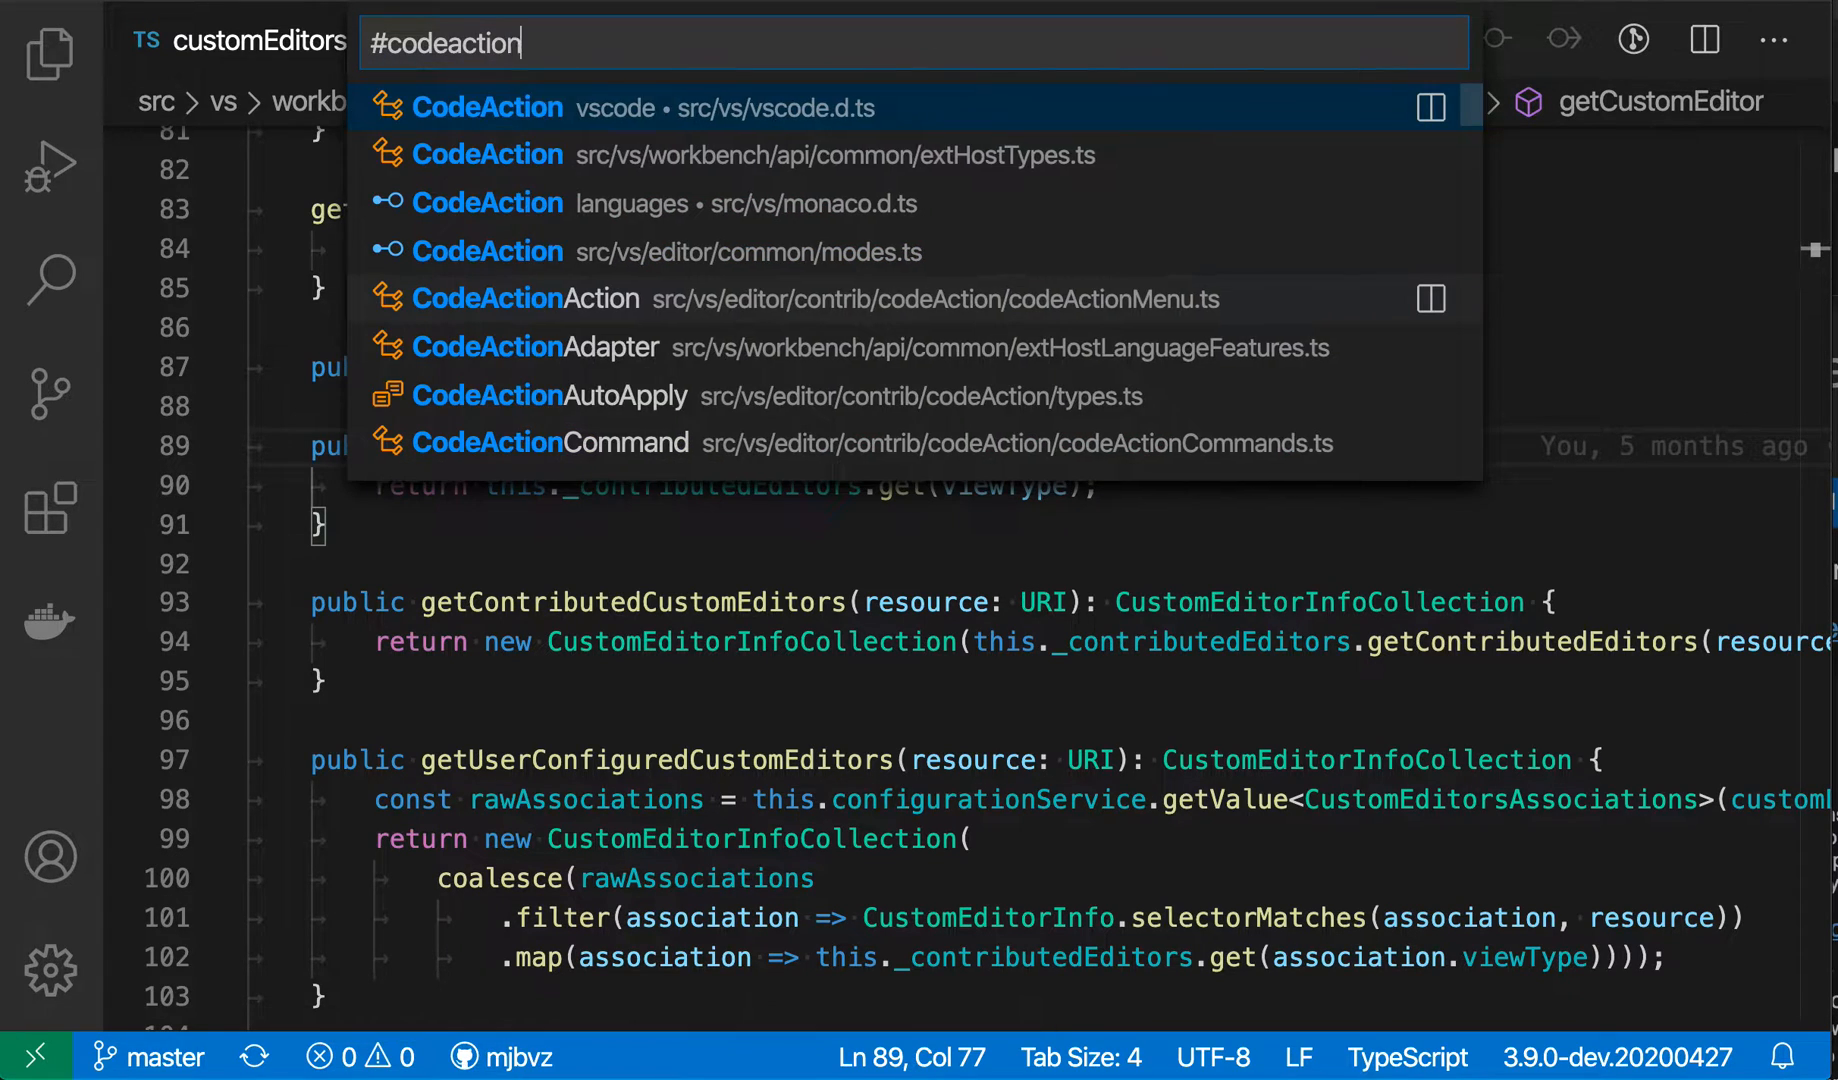
{"action": "mouse_move", "coordinate": [1095, 376]}
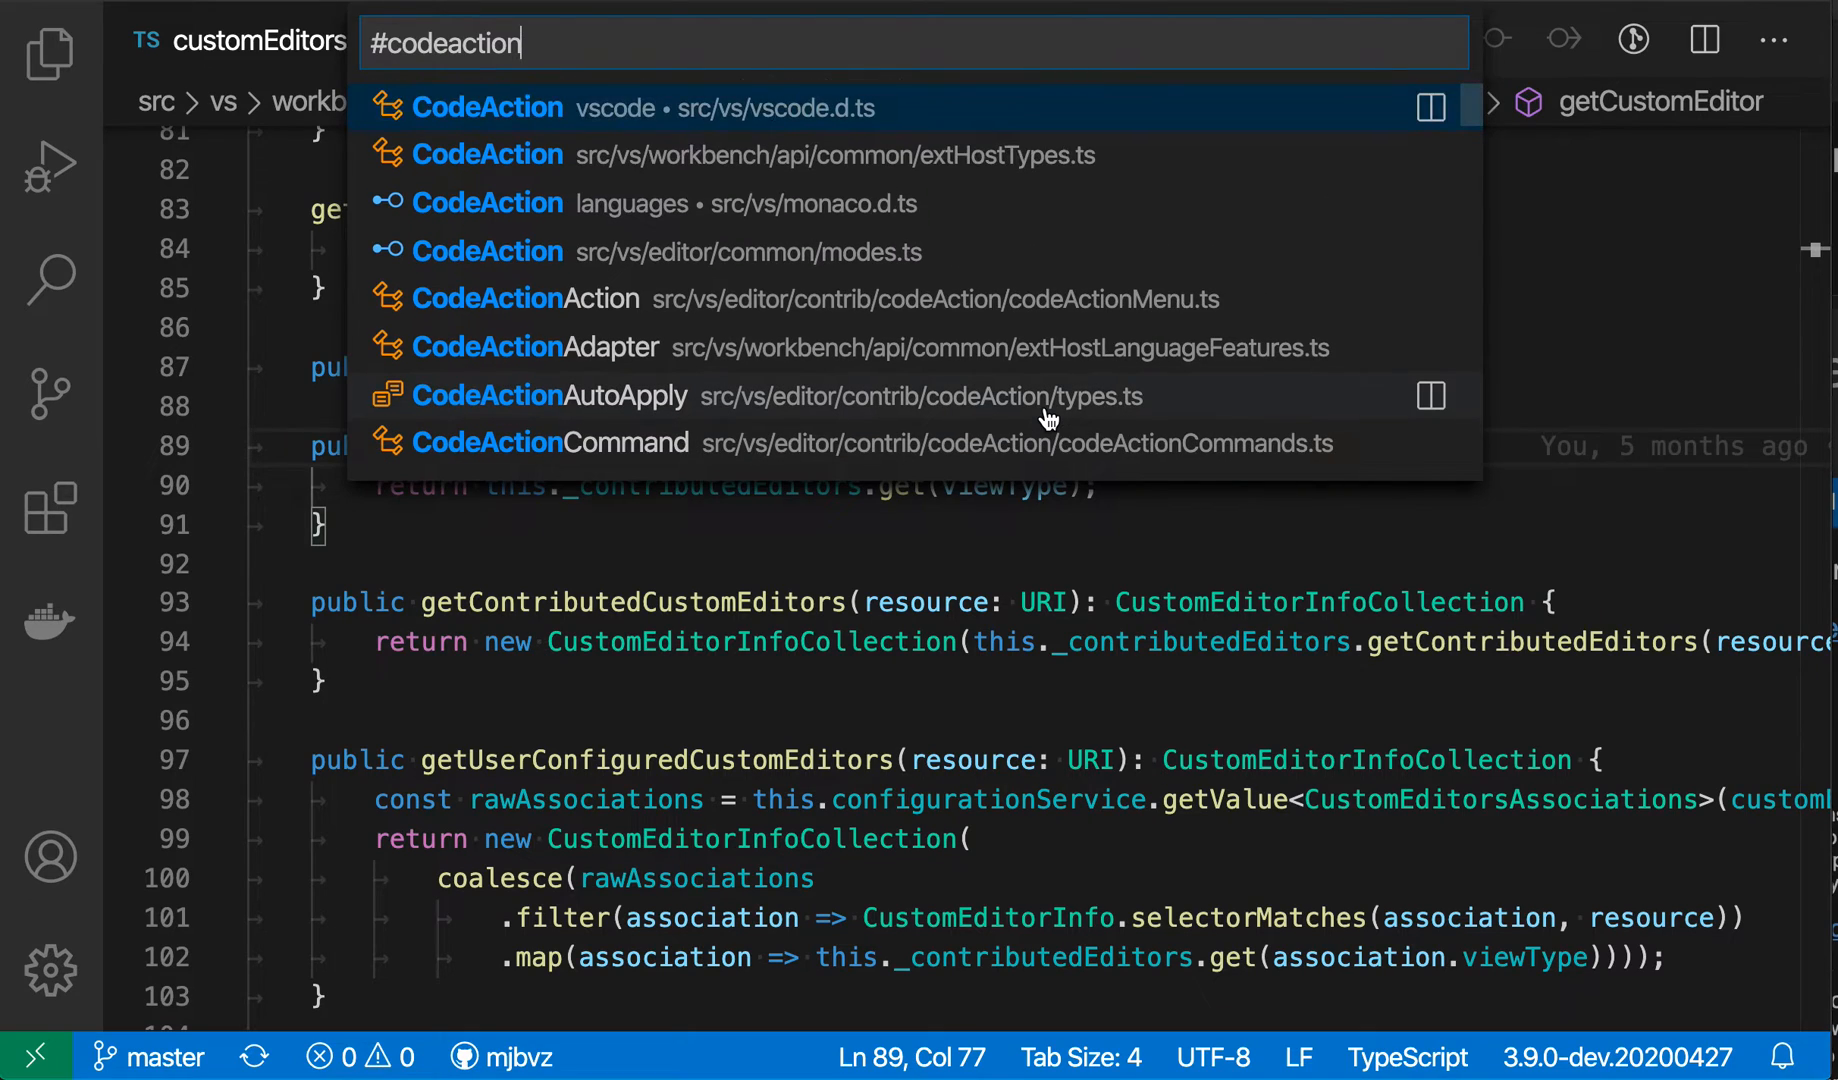
{"action": "mouse_move", "coordinate": [457, 141]}
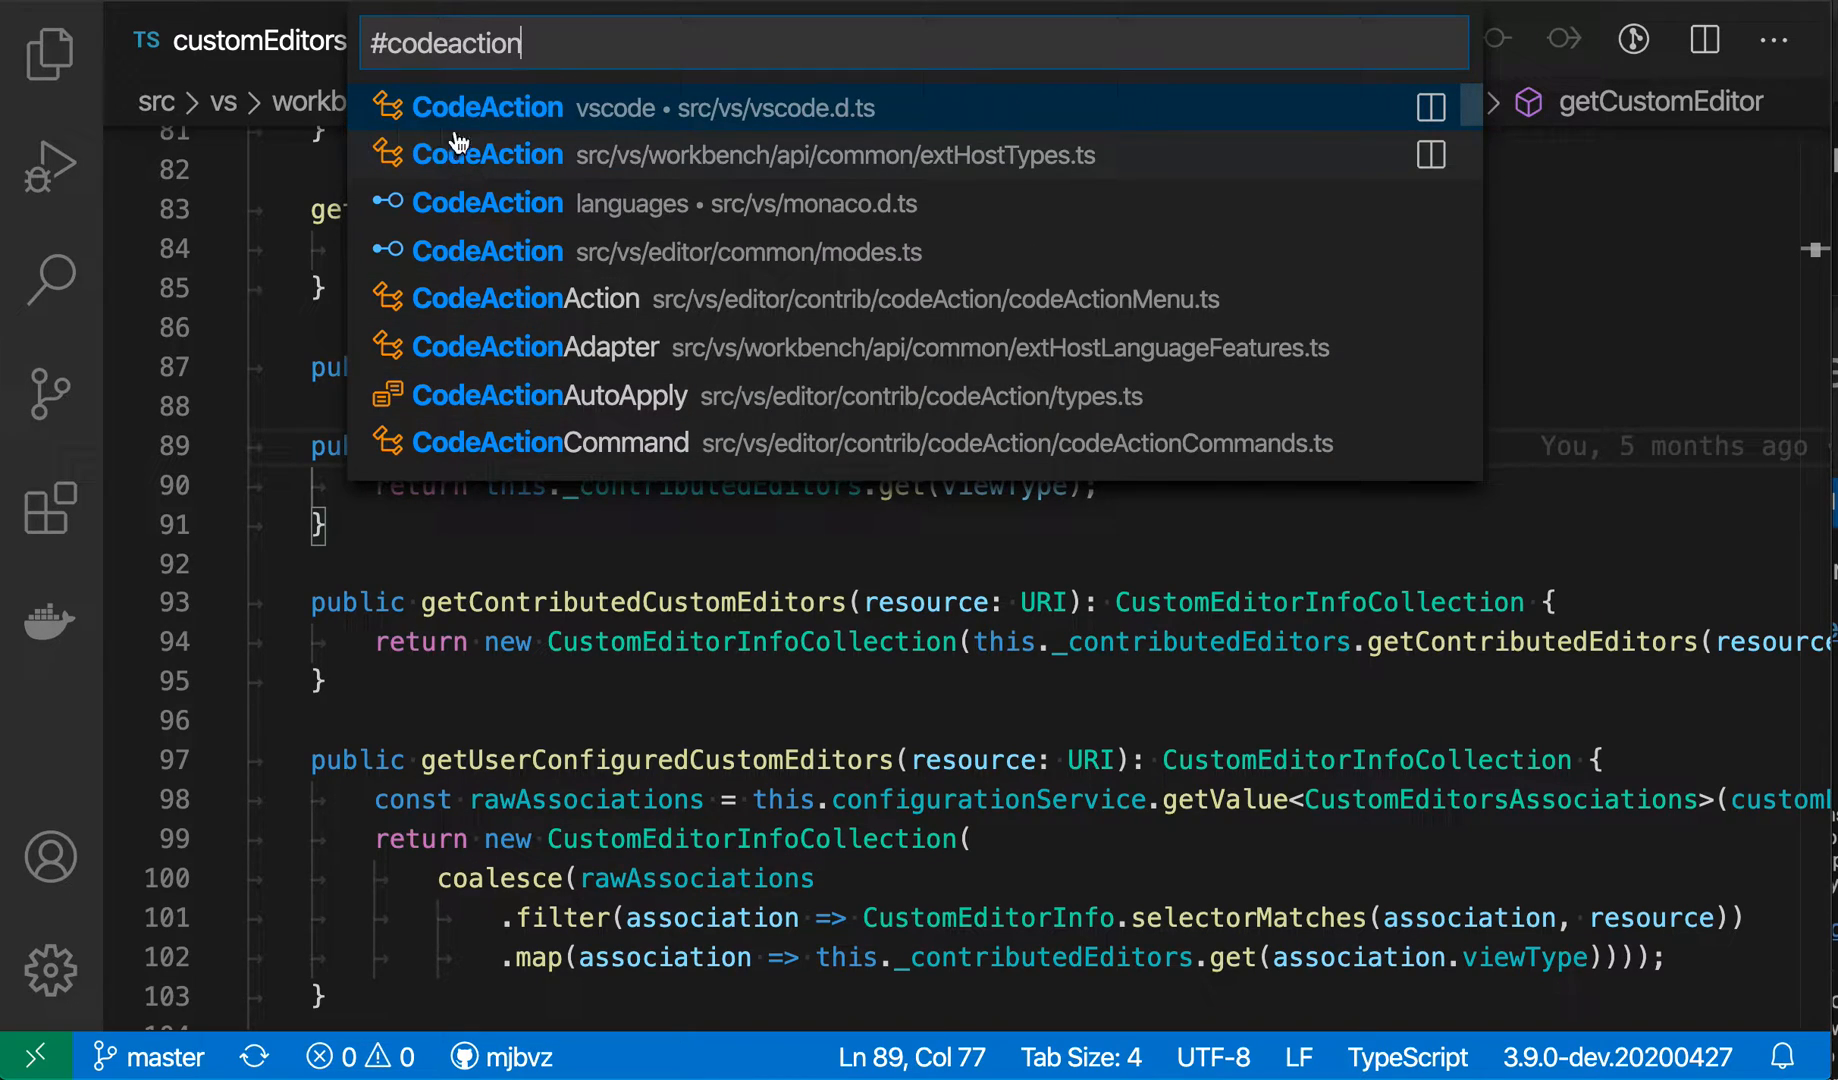
{"action": "mouse_move", "coordinate": [618, 211]}
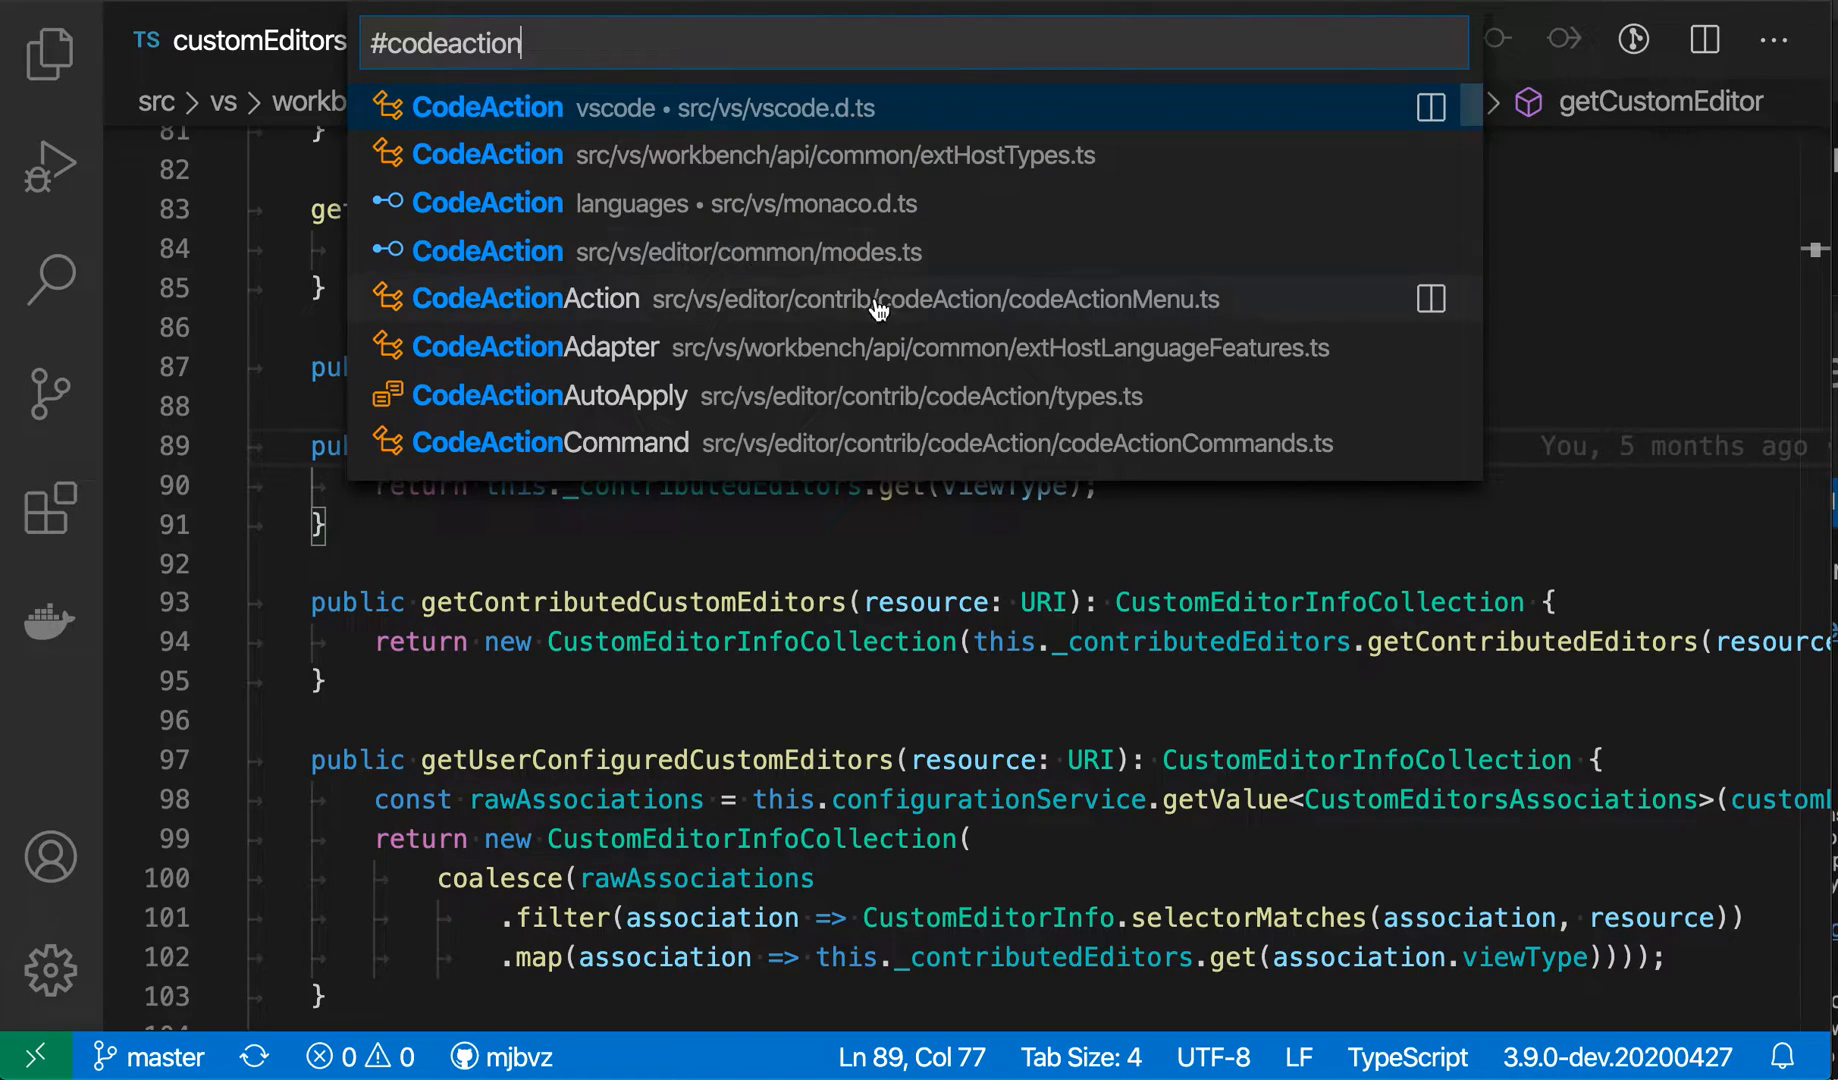
{"action": "mouse_move", "coordinate": [674, 252]}
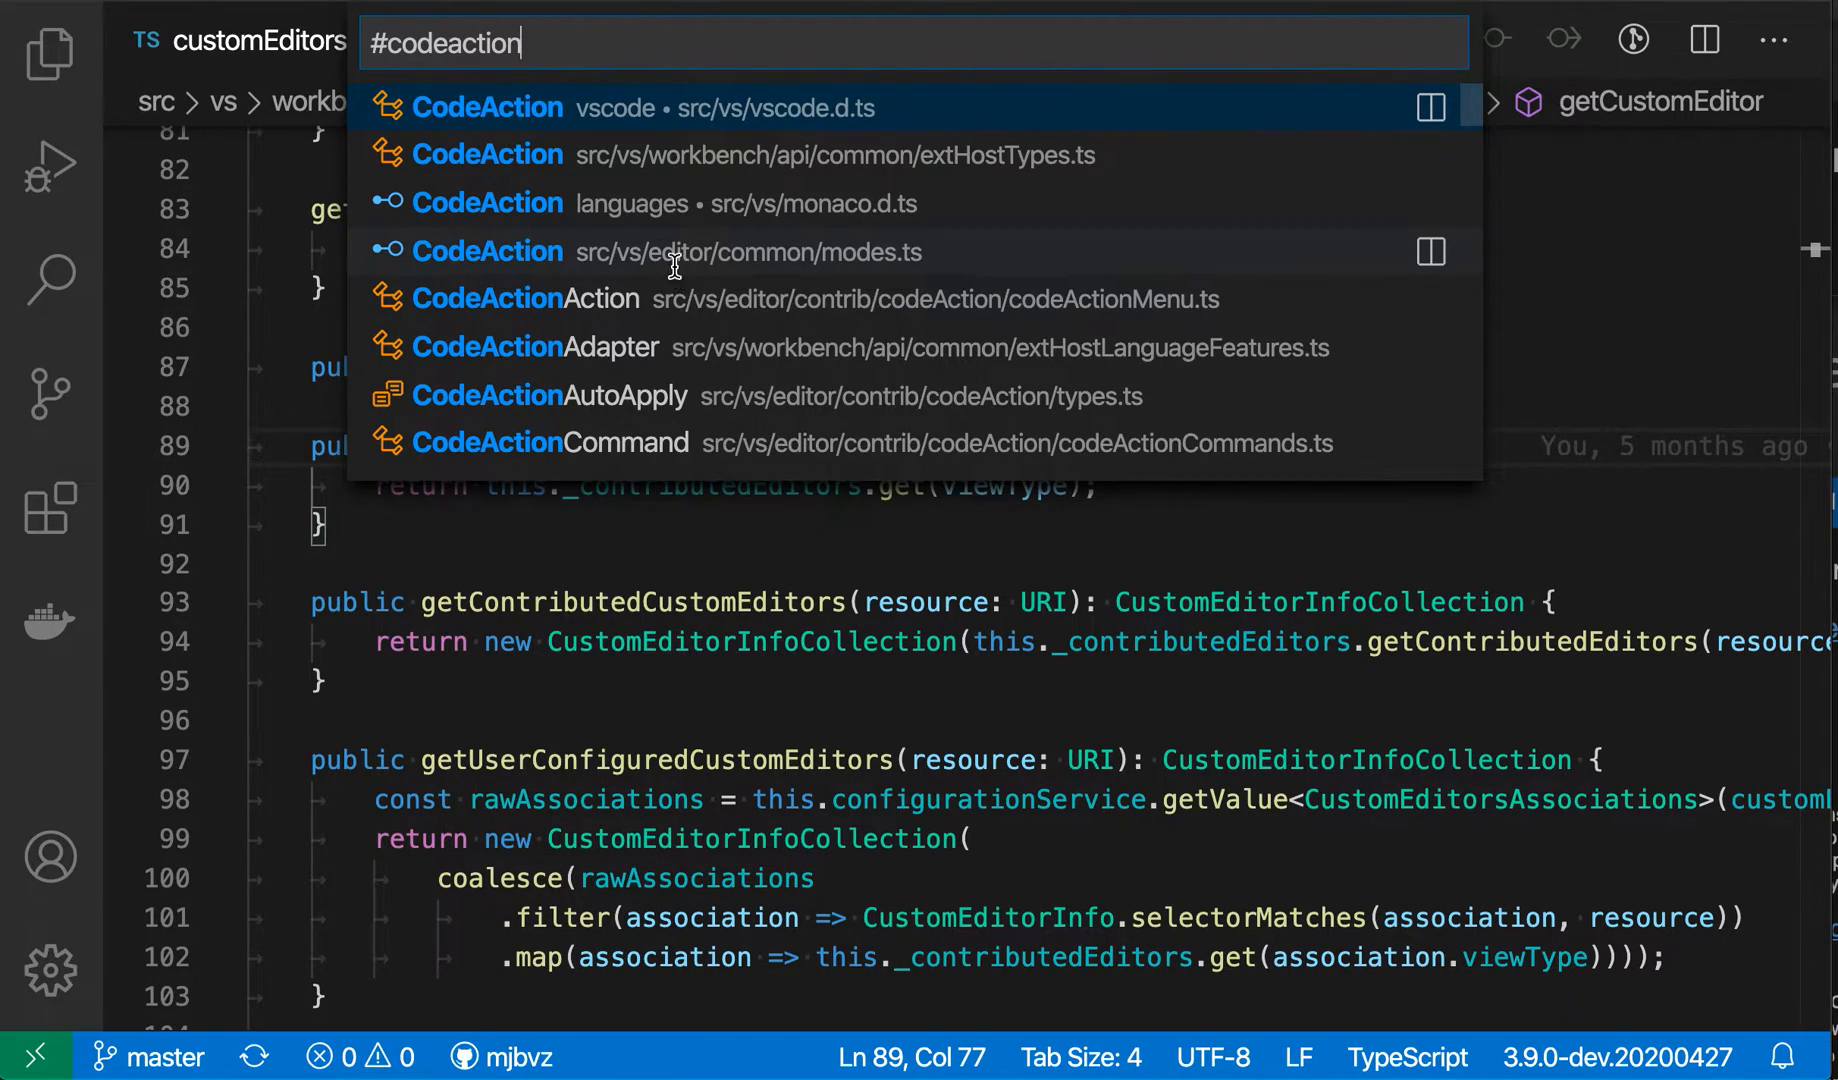
{"action": "left_click", "coordinate": [489, 252]}
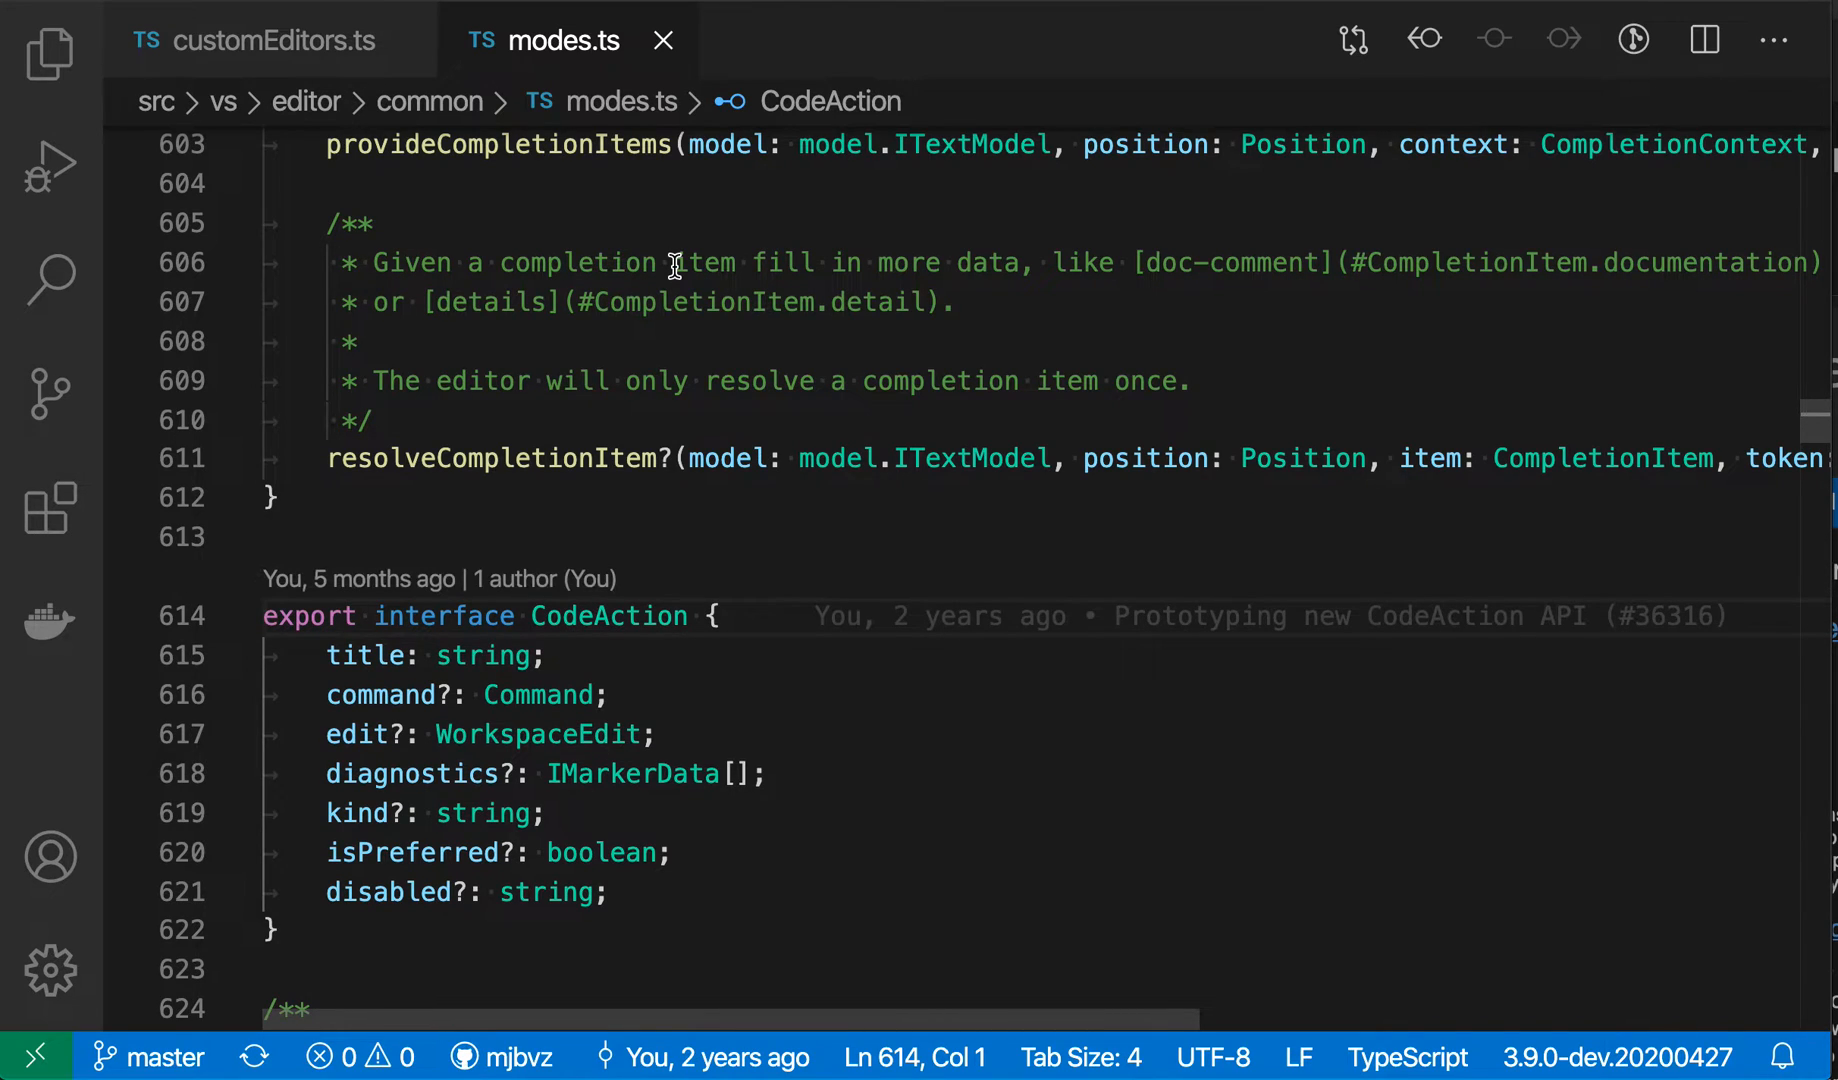
- Search symbols for 'codeaction' and jump to the CodeActionCommand class in codeActionCommands.ts
{"action": "type", "text": "#export"}
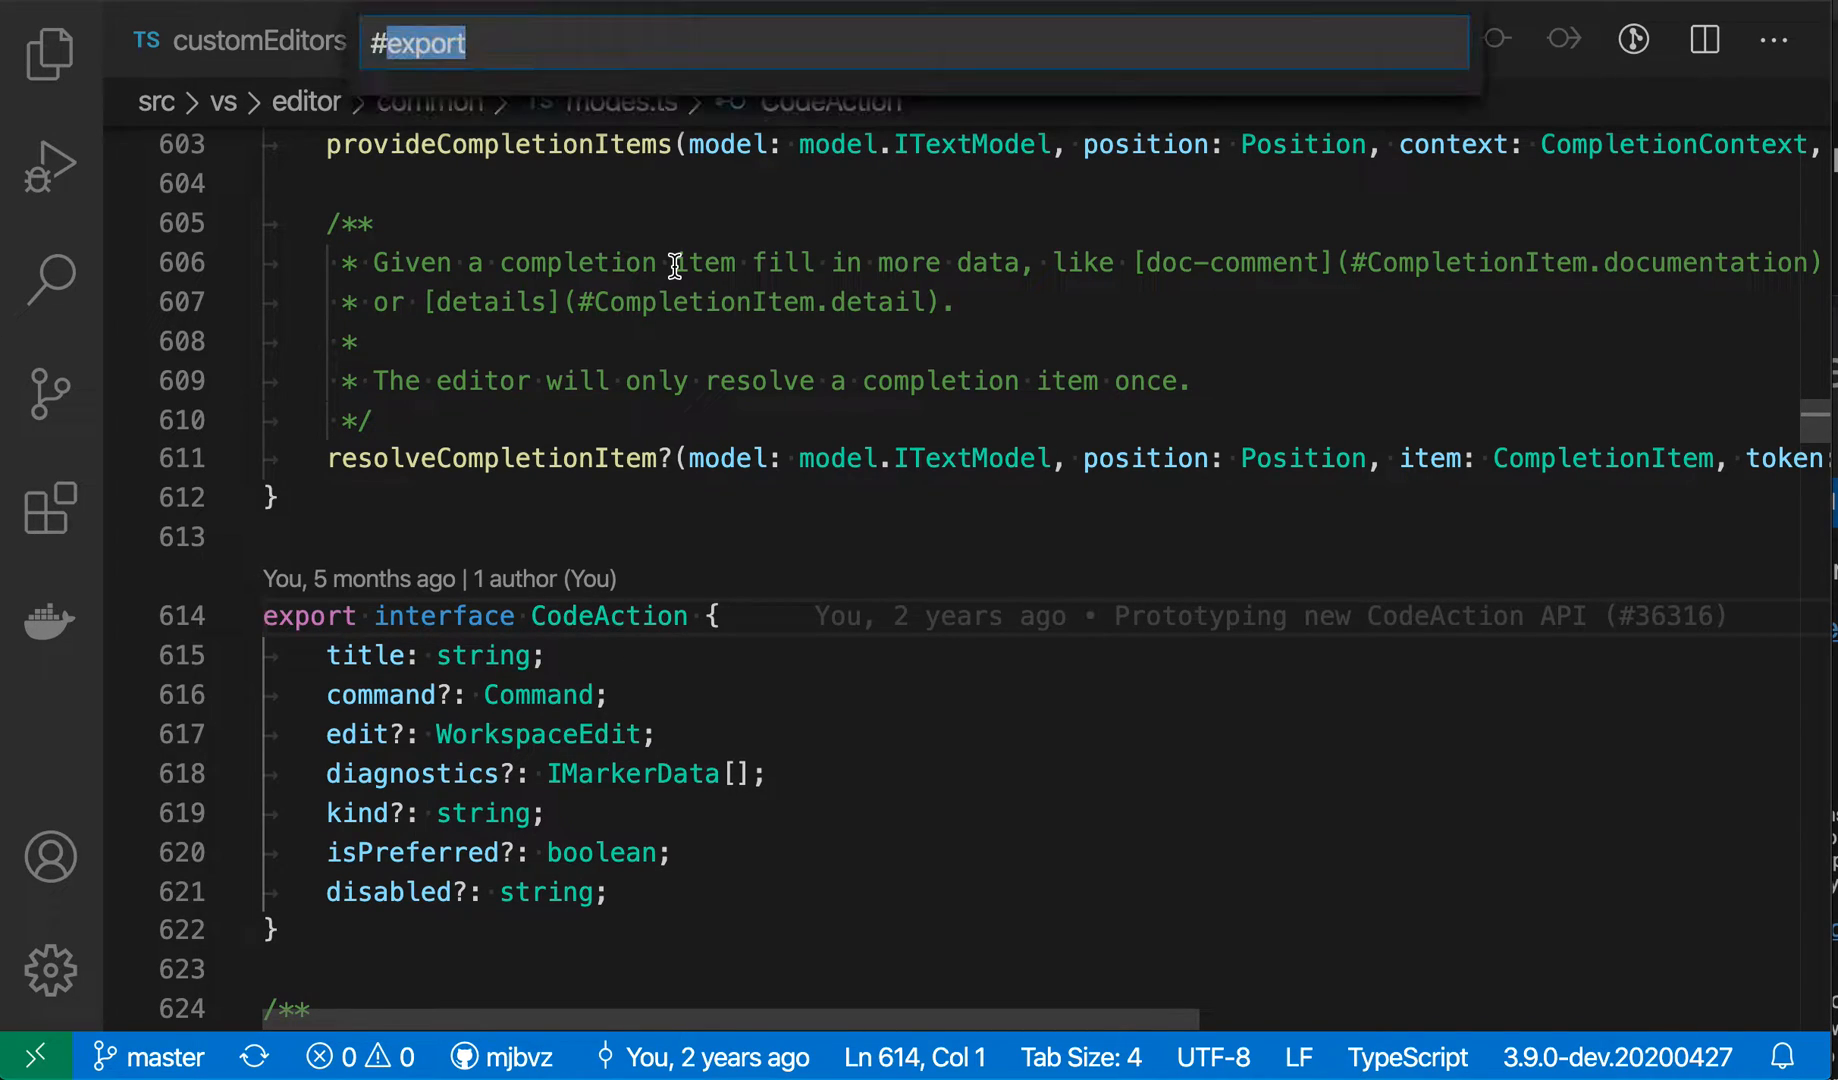
{"action": "type", "text": "codeaction"}
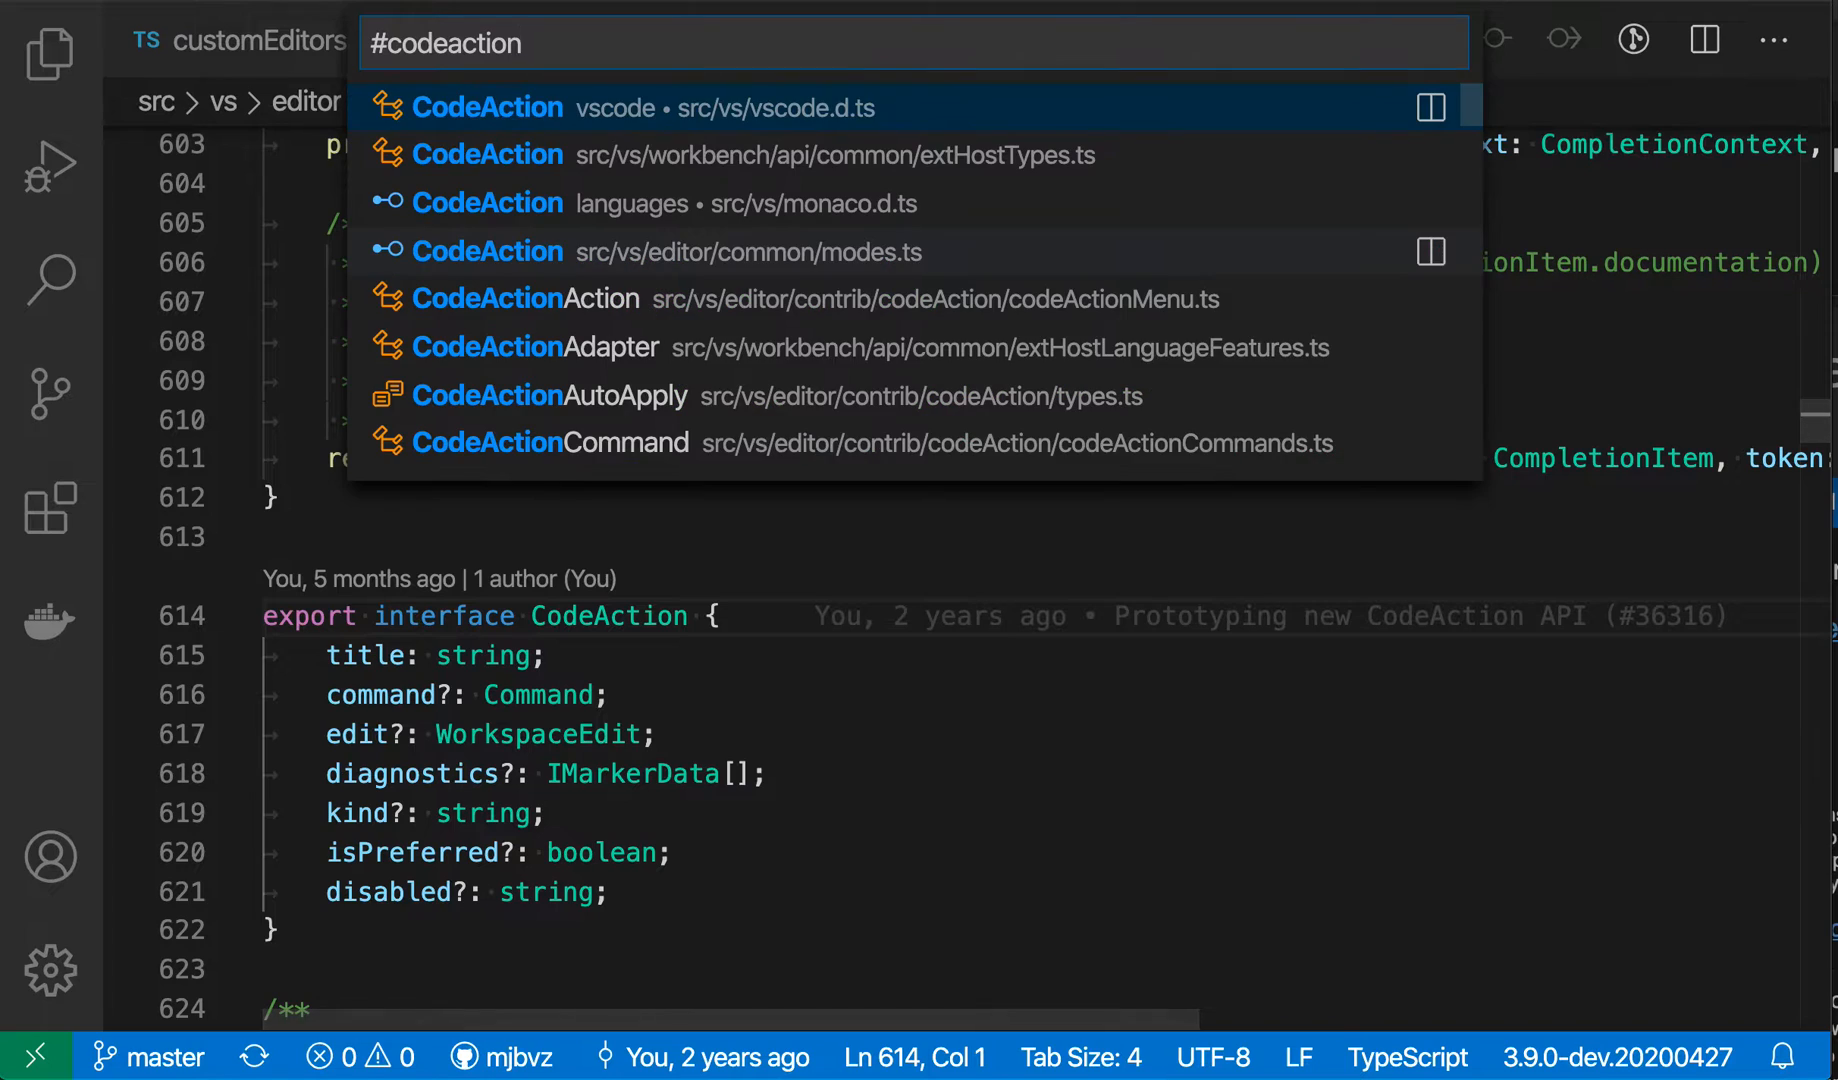
{"action": "left_click", "coordinate": [550, 443]}
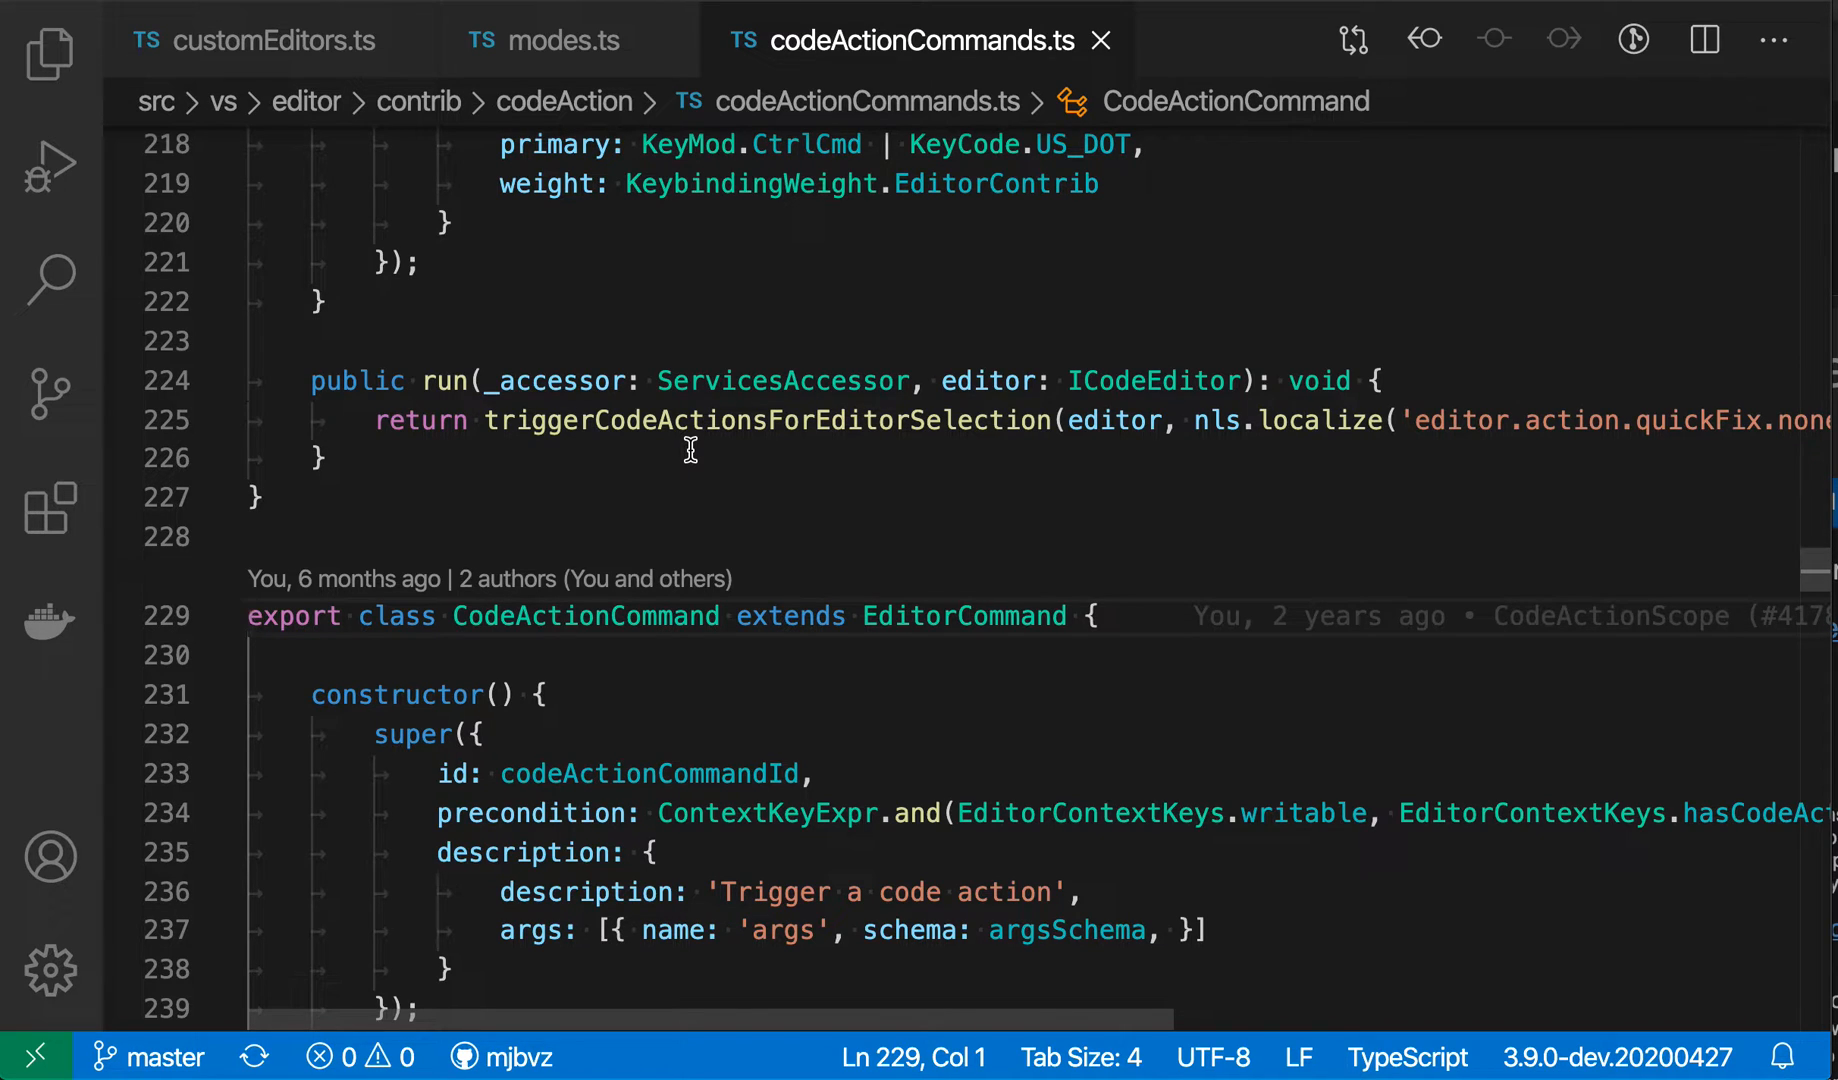
- Open the recent vscode-docs folder, showing contribution-points.md
{"action": "left_click", "coordinate": [252, 616]}
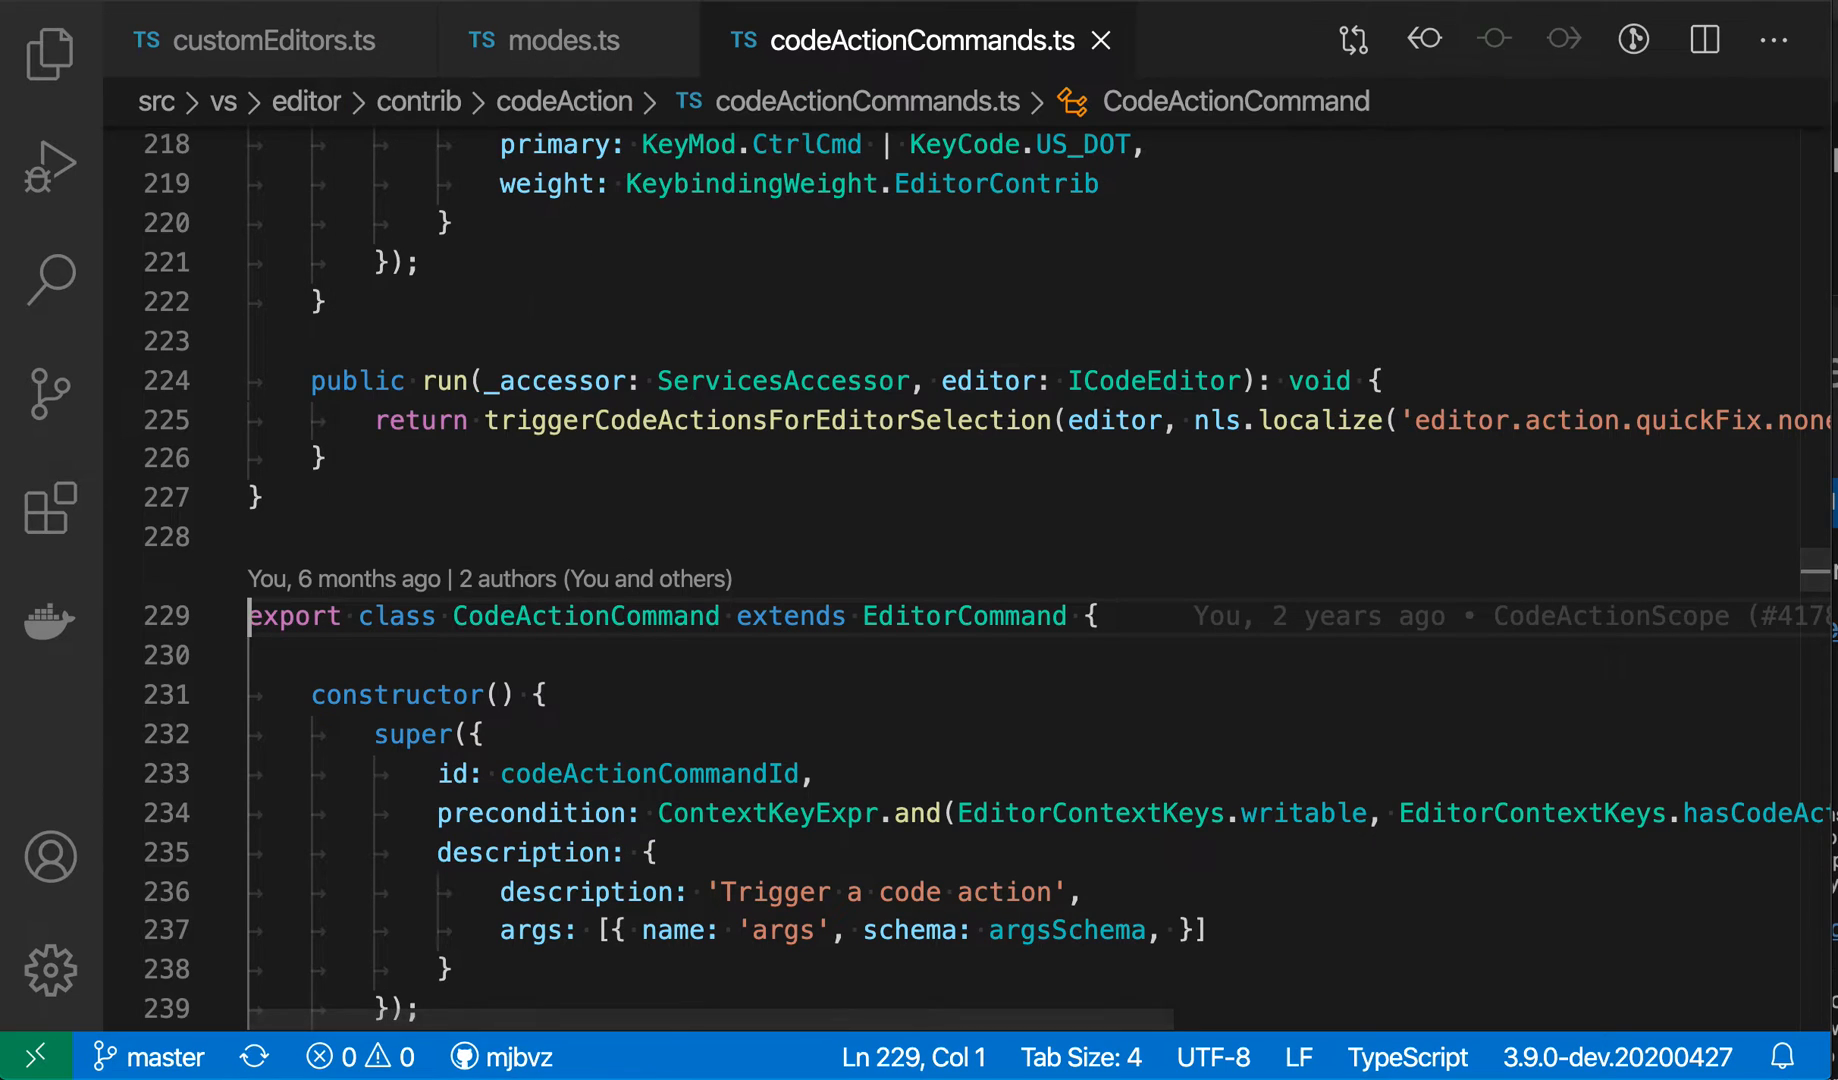
{"action": "type", "text": "docs"}
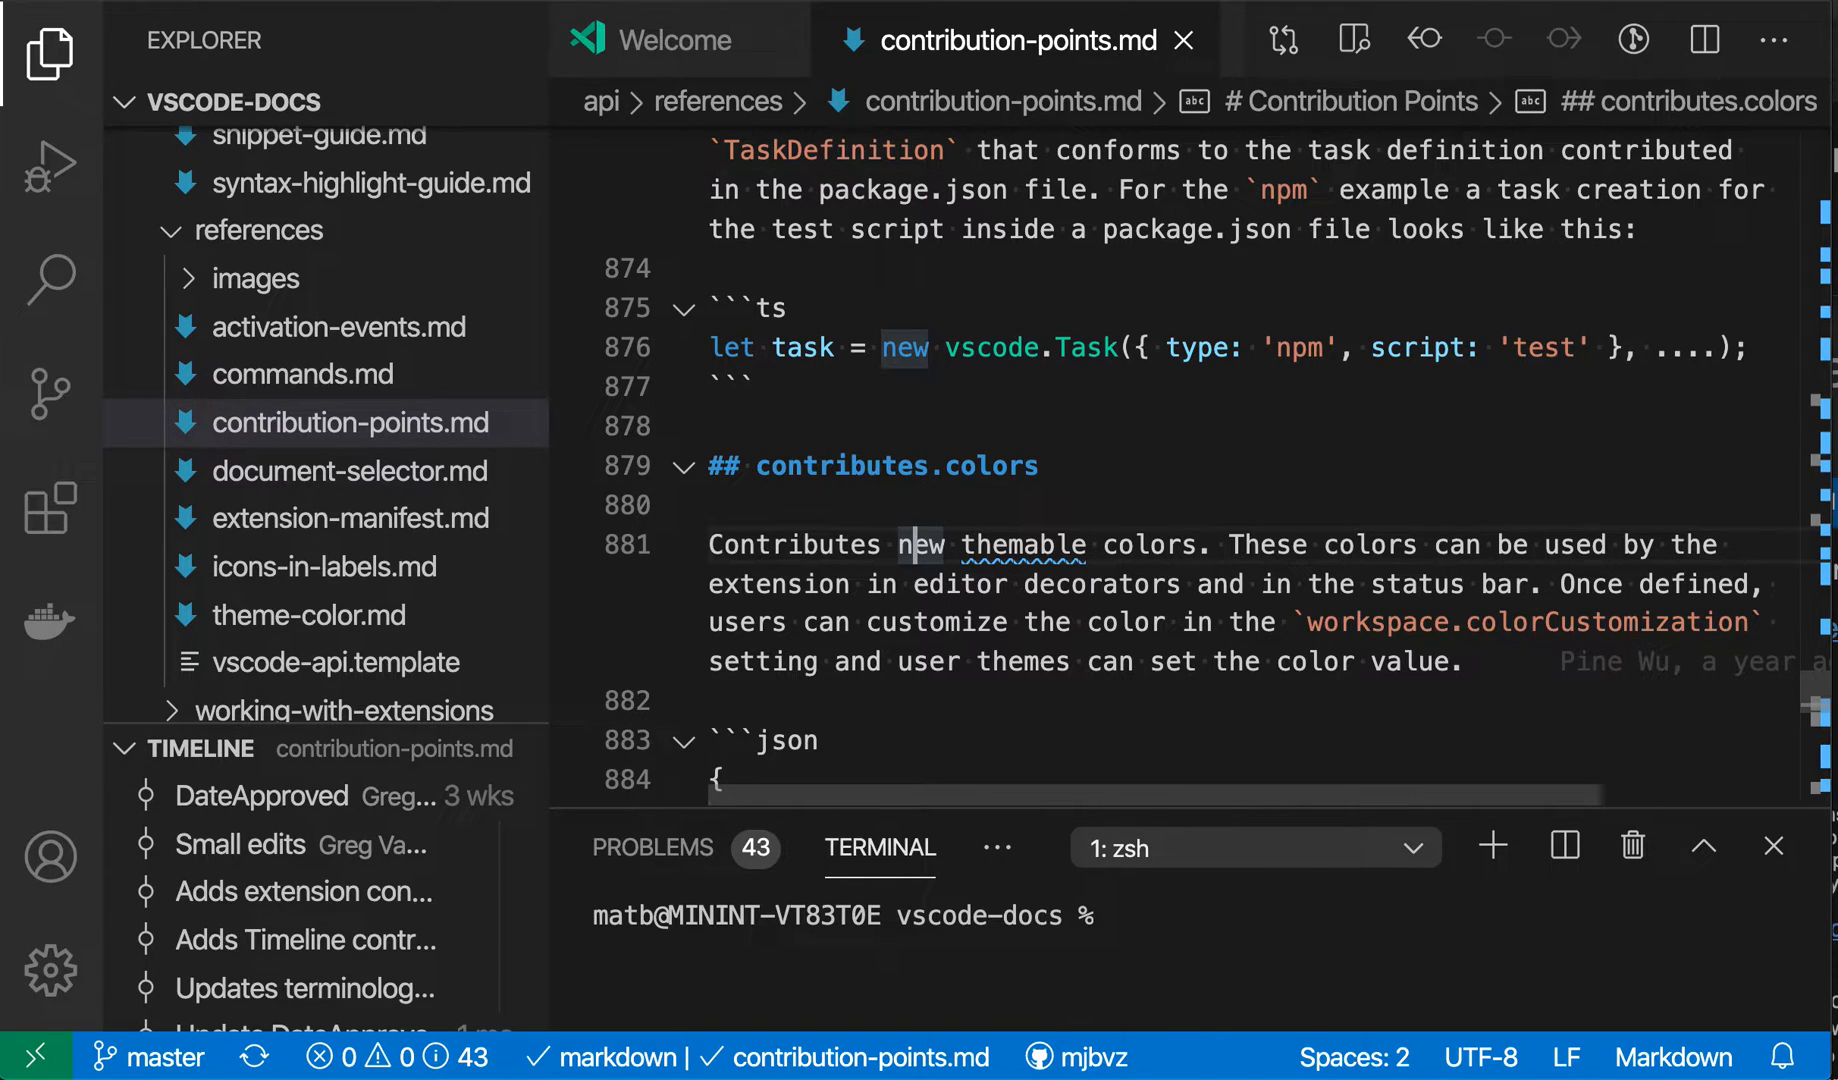
- Search symbols for '#color' and open the '## Color formats' heading in theme-color.md
{"action": "type", "text": "#color"}
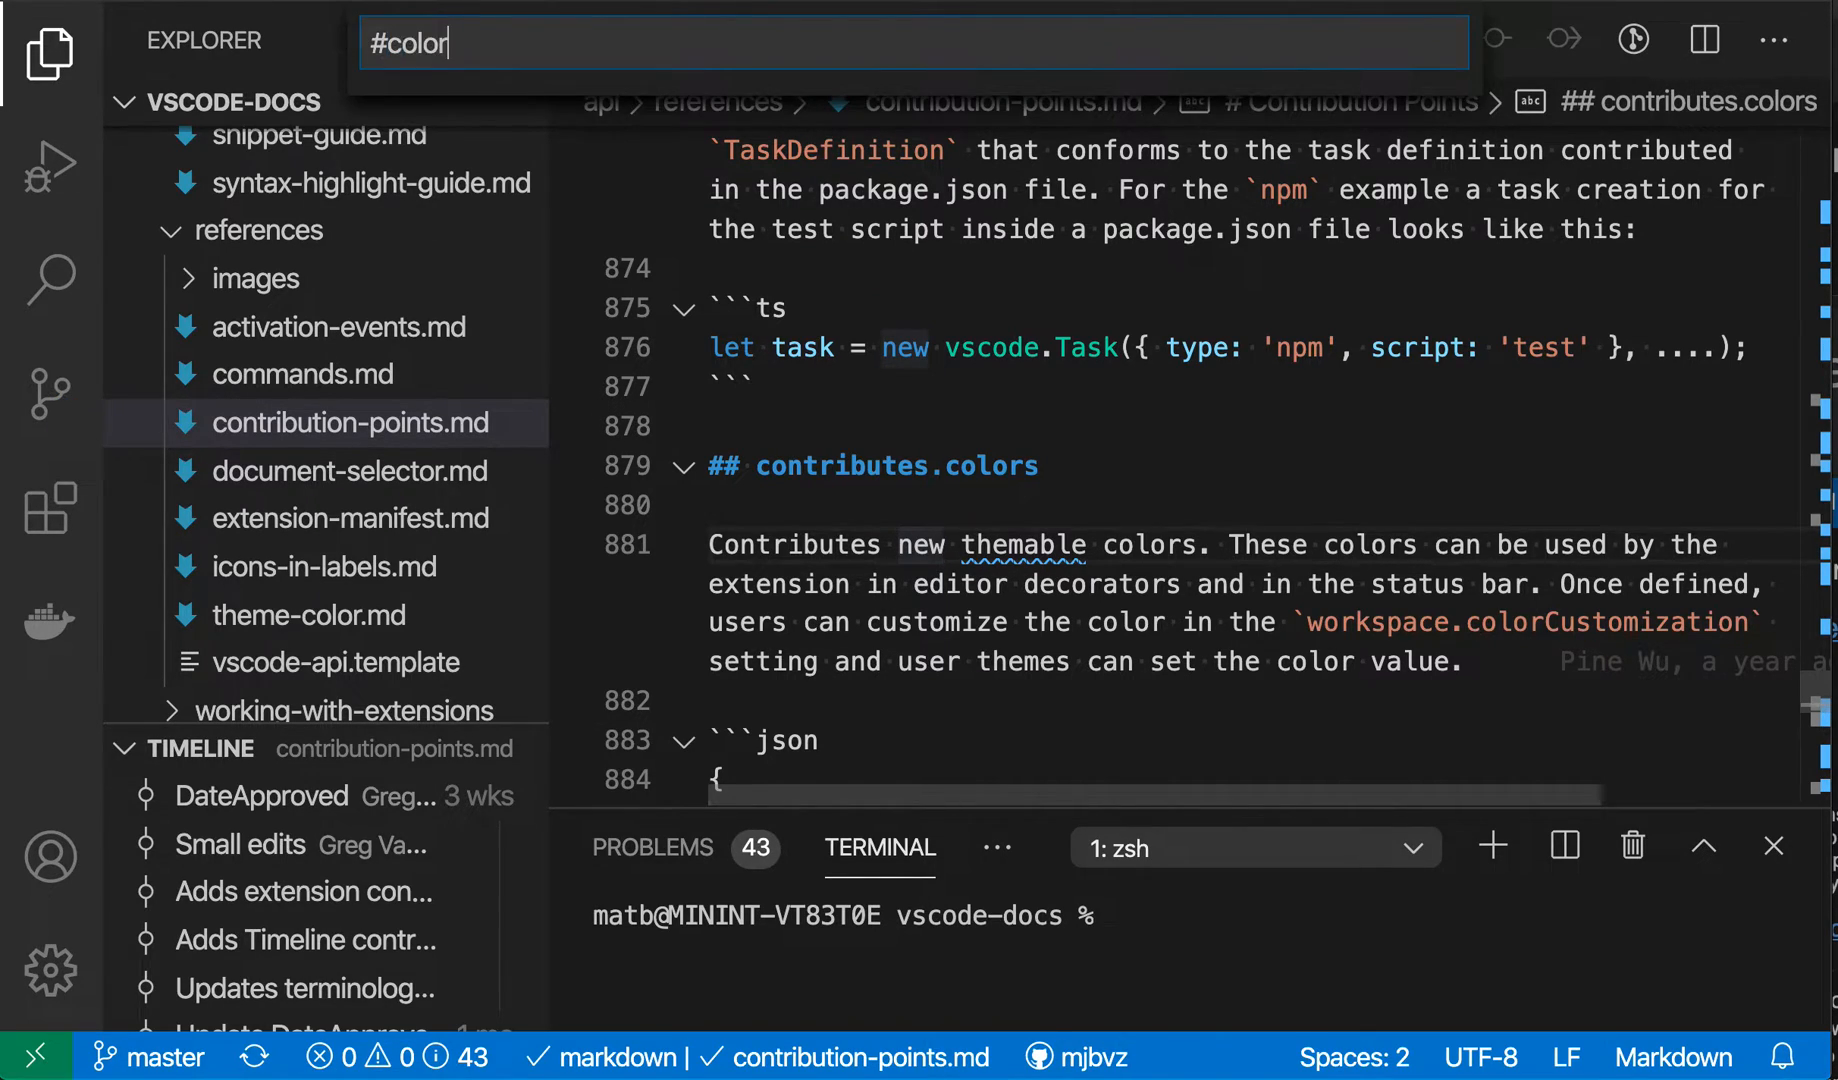
{"action": "type", "text": "#color"}
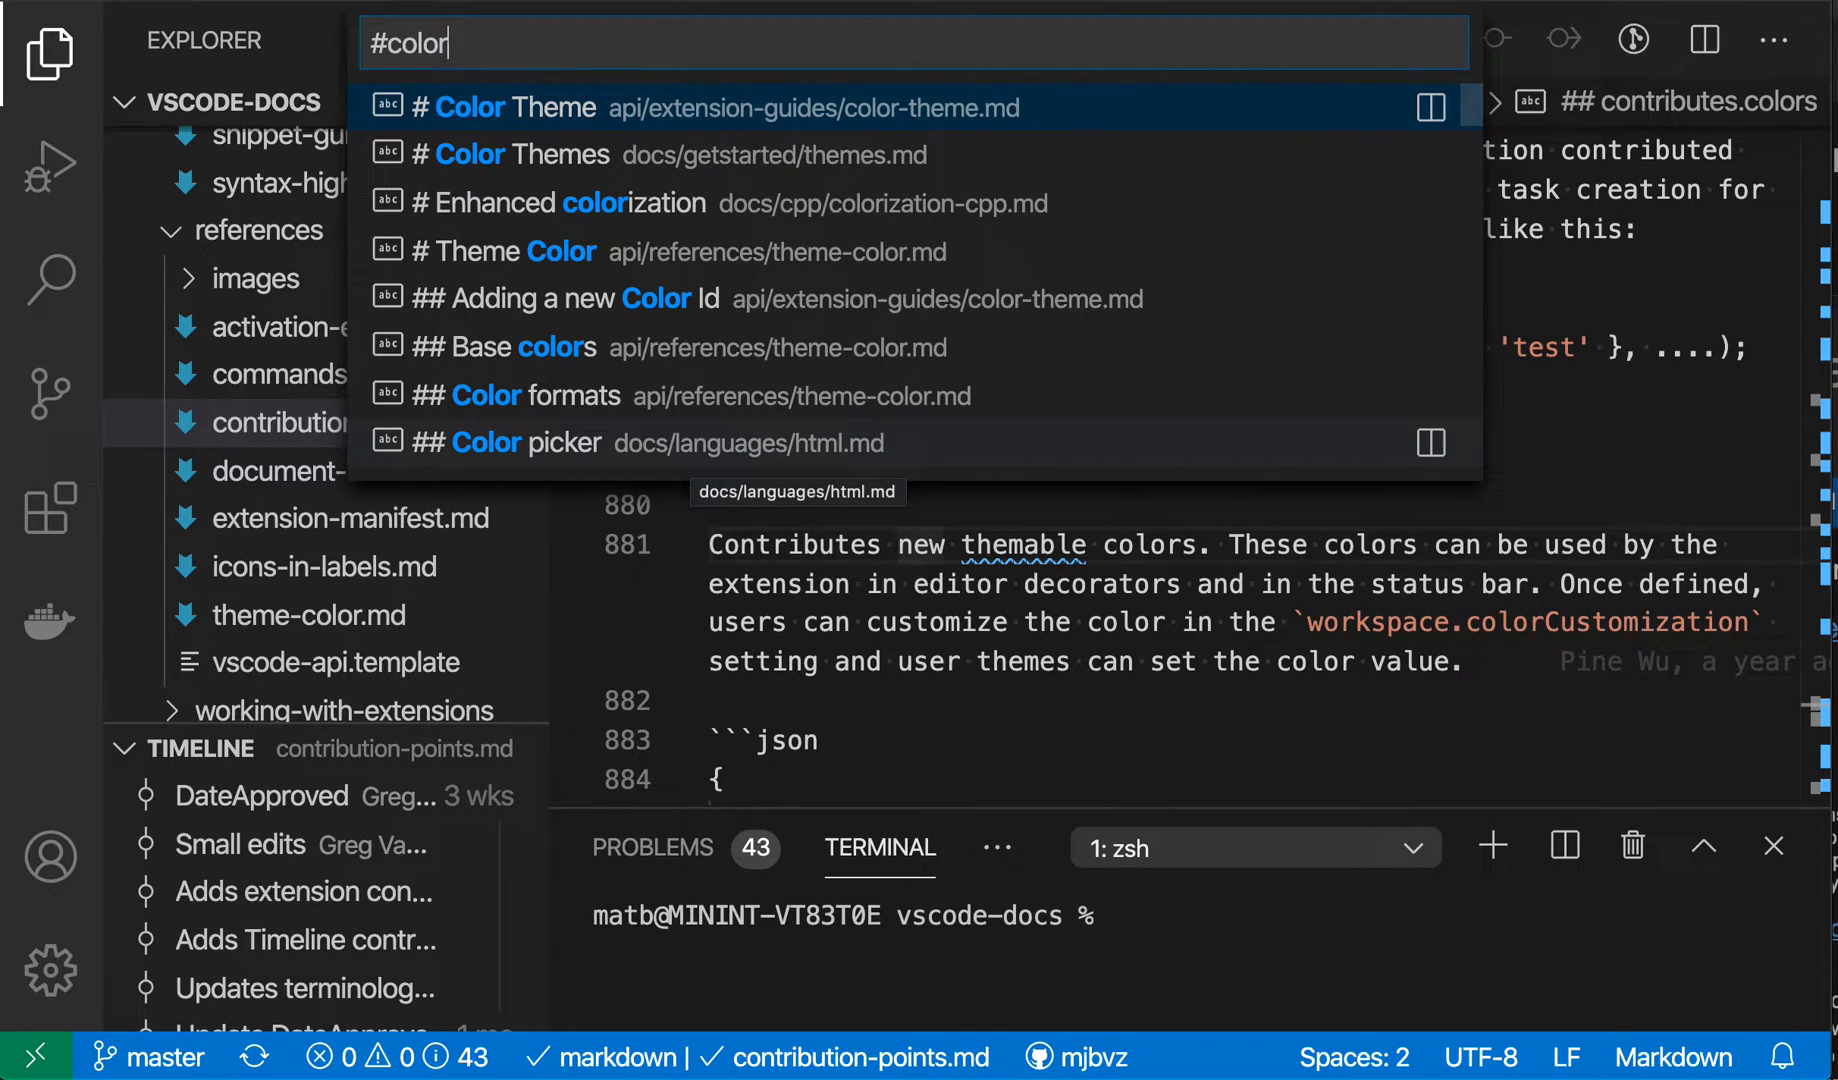
{"action": "mouse_move", "coordinate": [839, 396]}
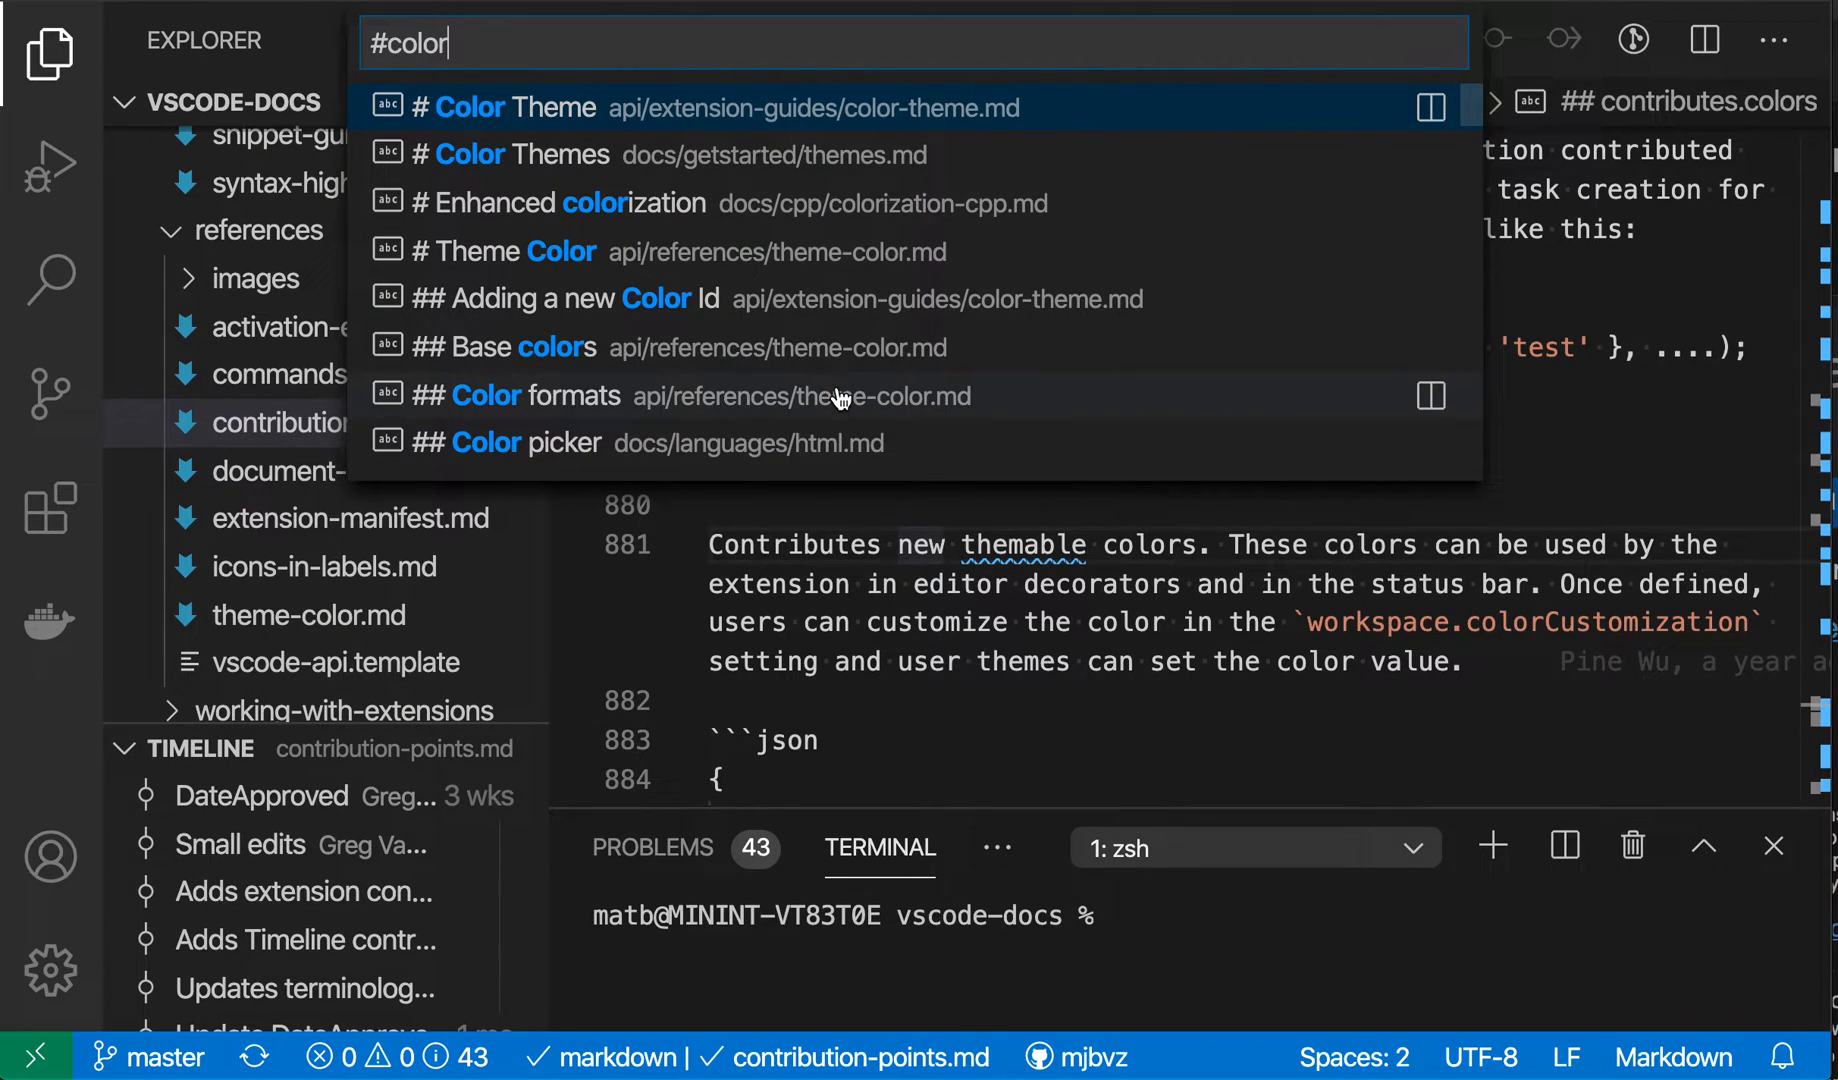
{"action": "mouse_move", "coordinate": [837, 396]}
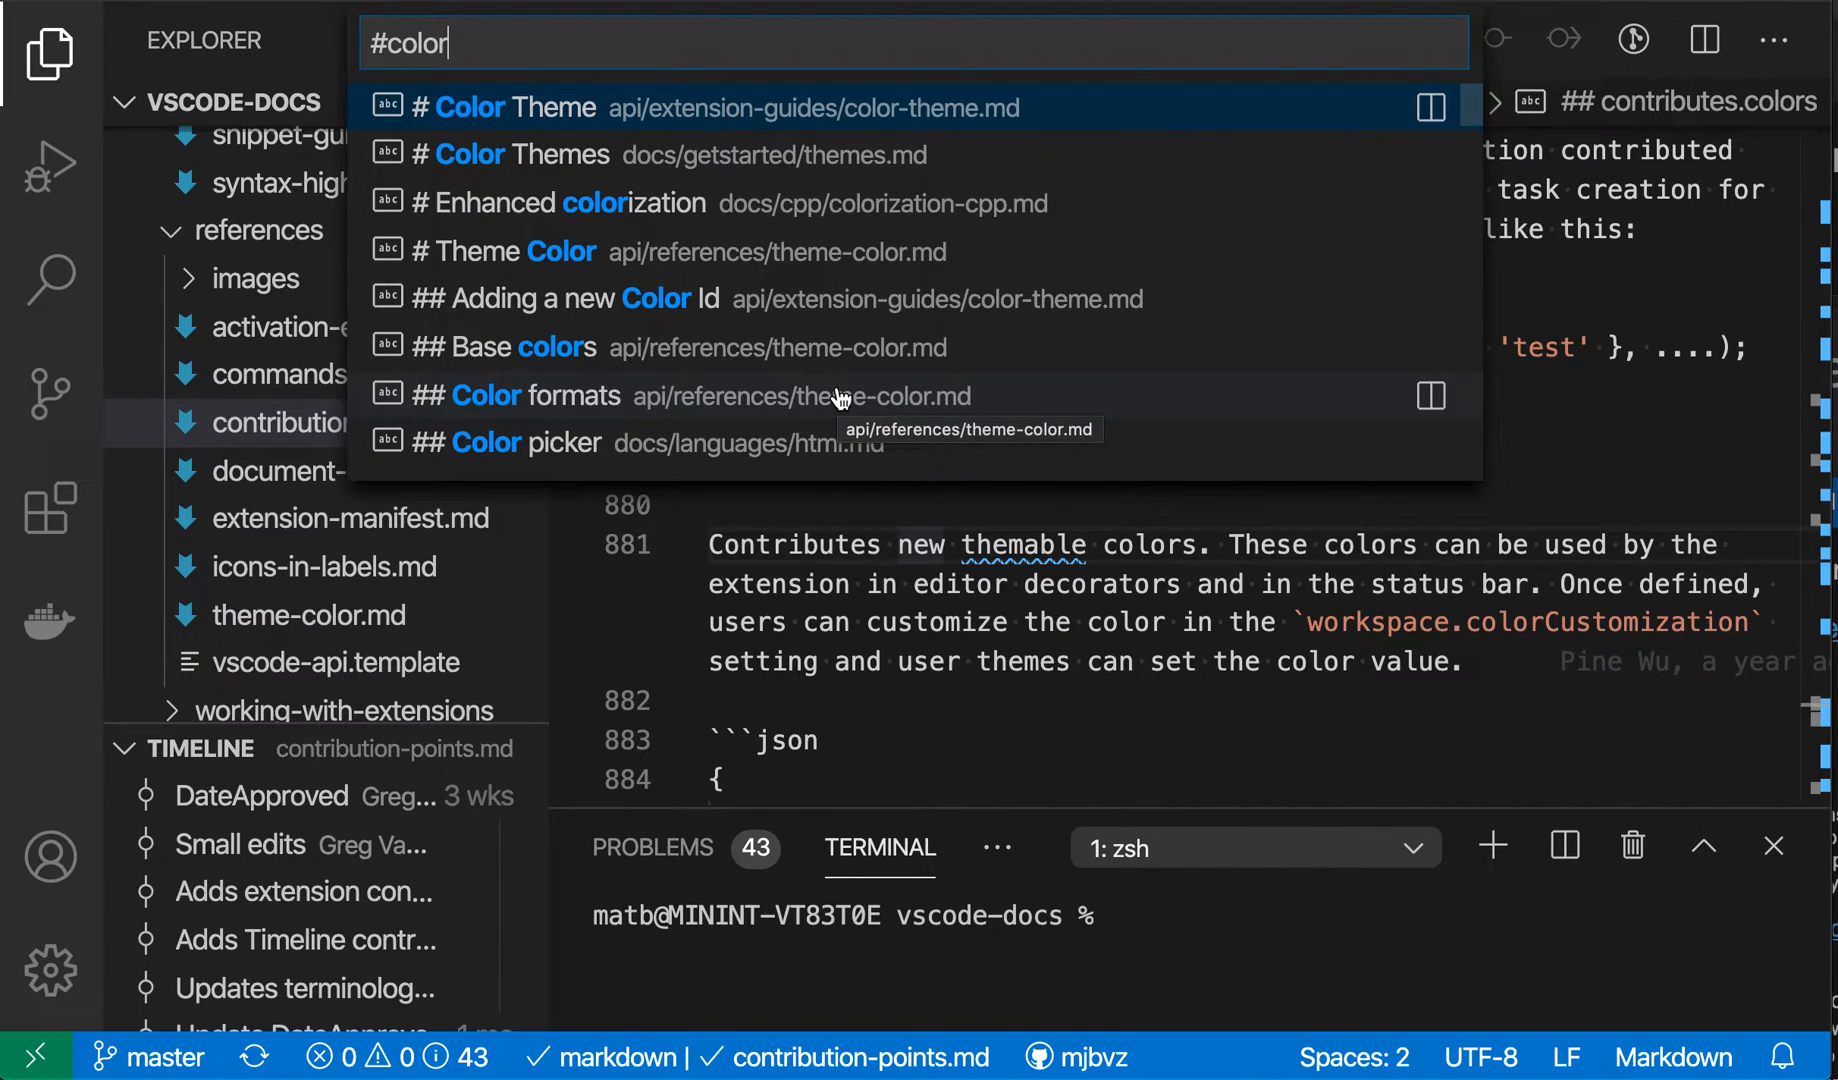
{"action": "key", "text": "Down"}
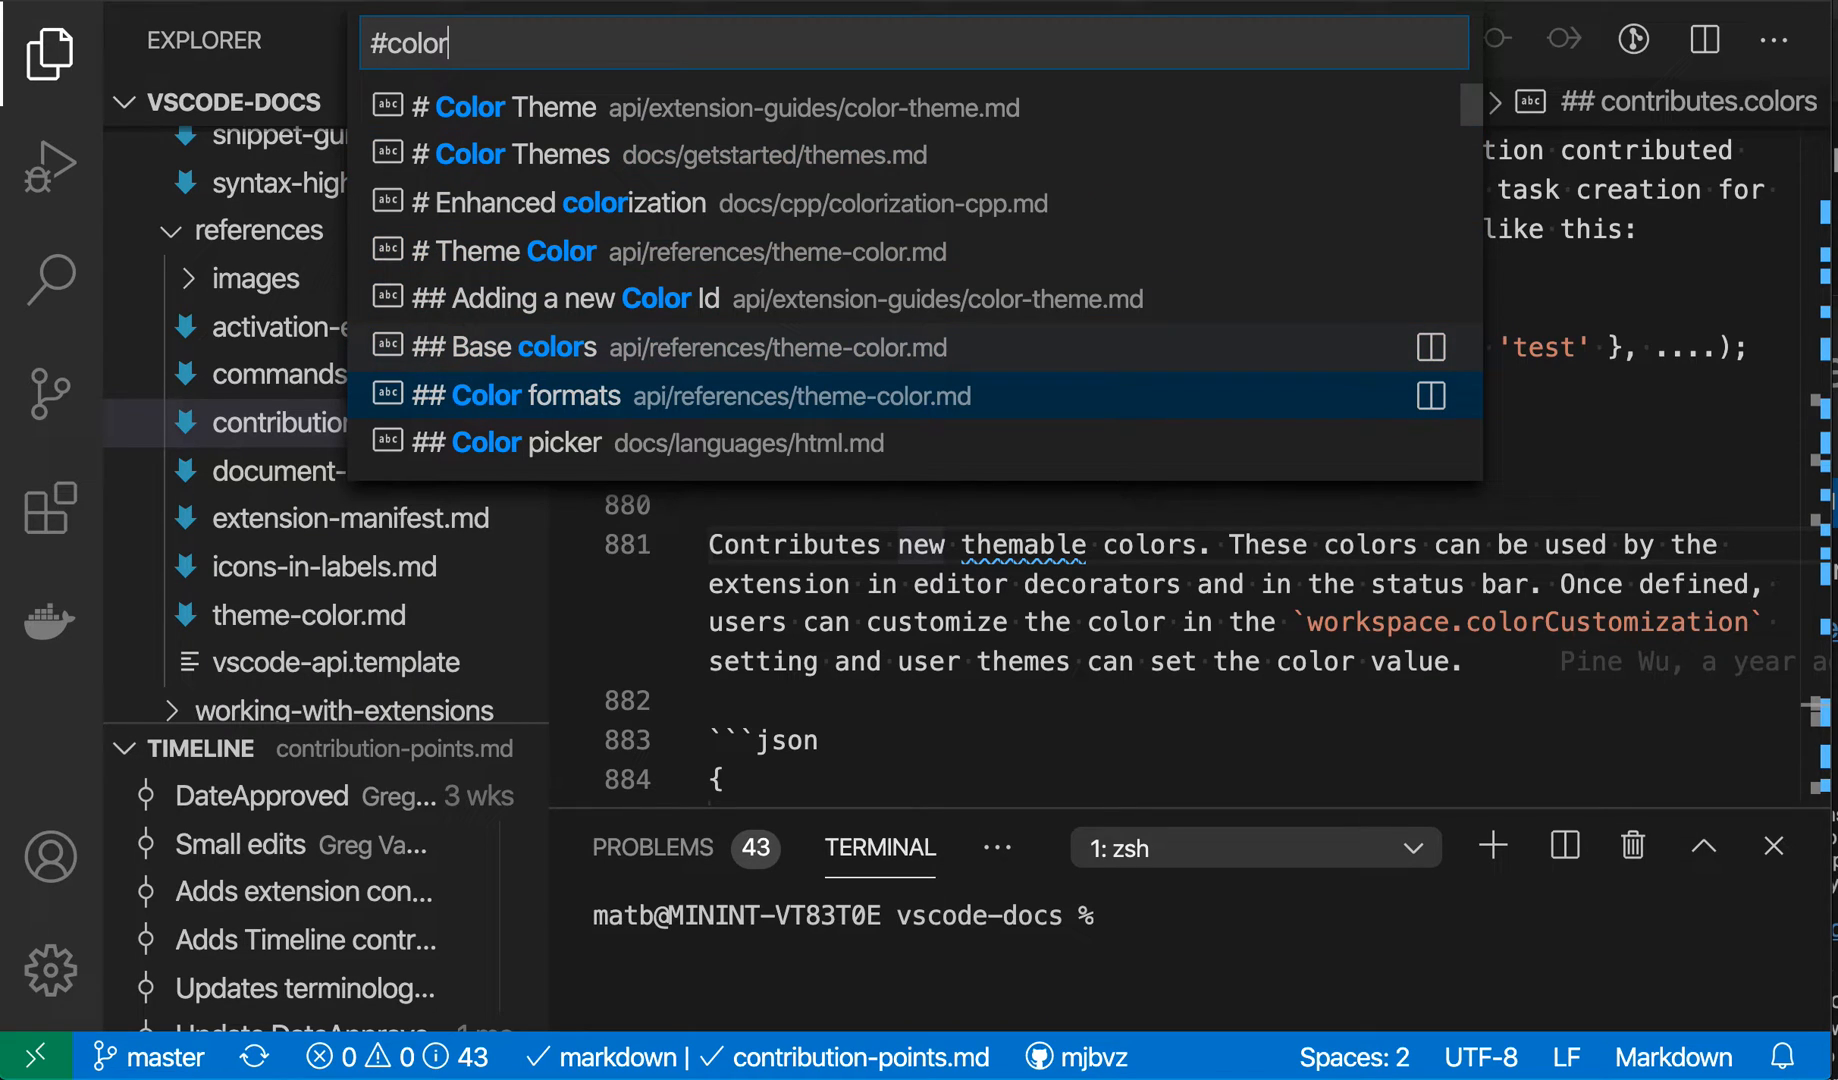
{"action": "left_click", "coordinate": [516, 395]}
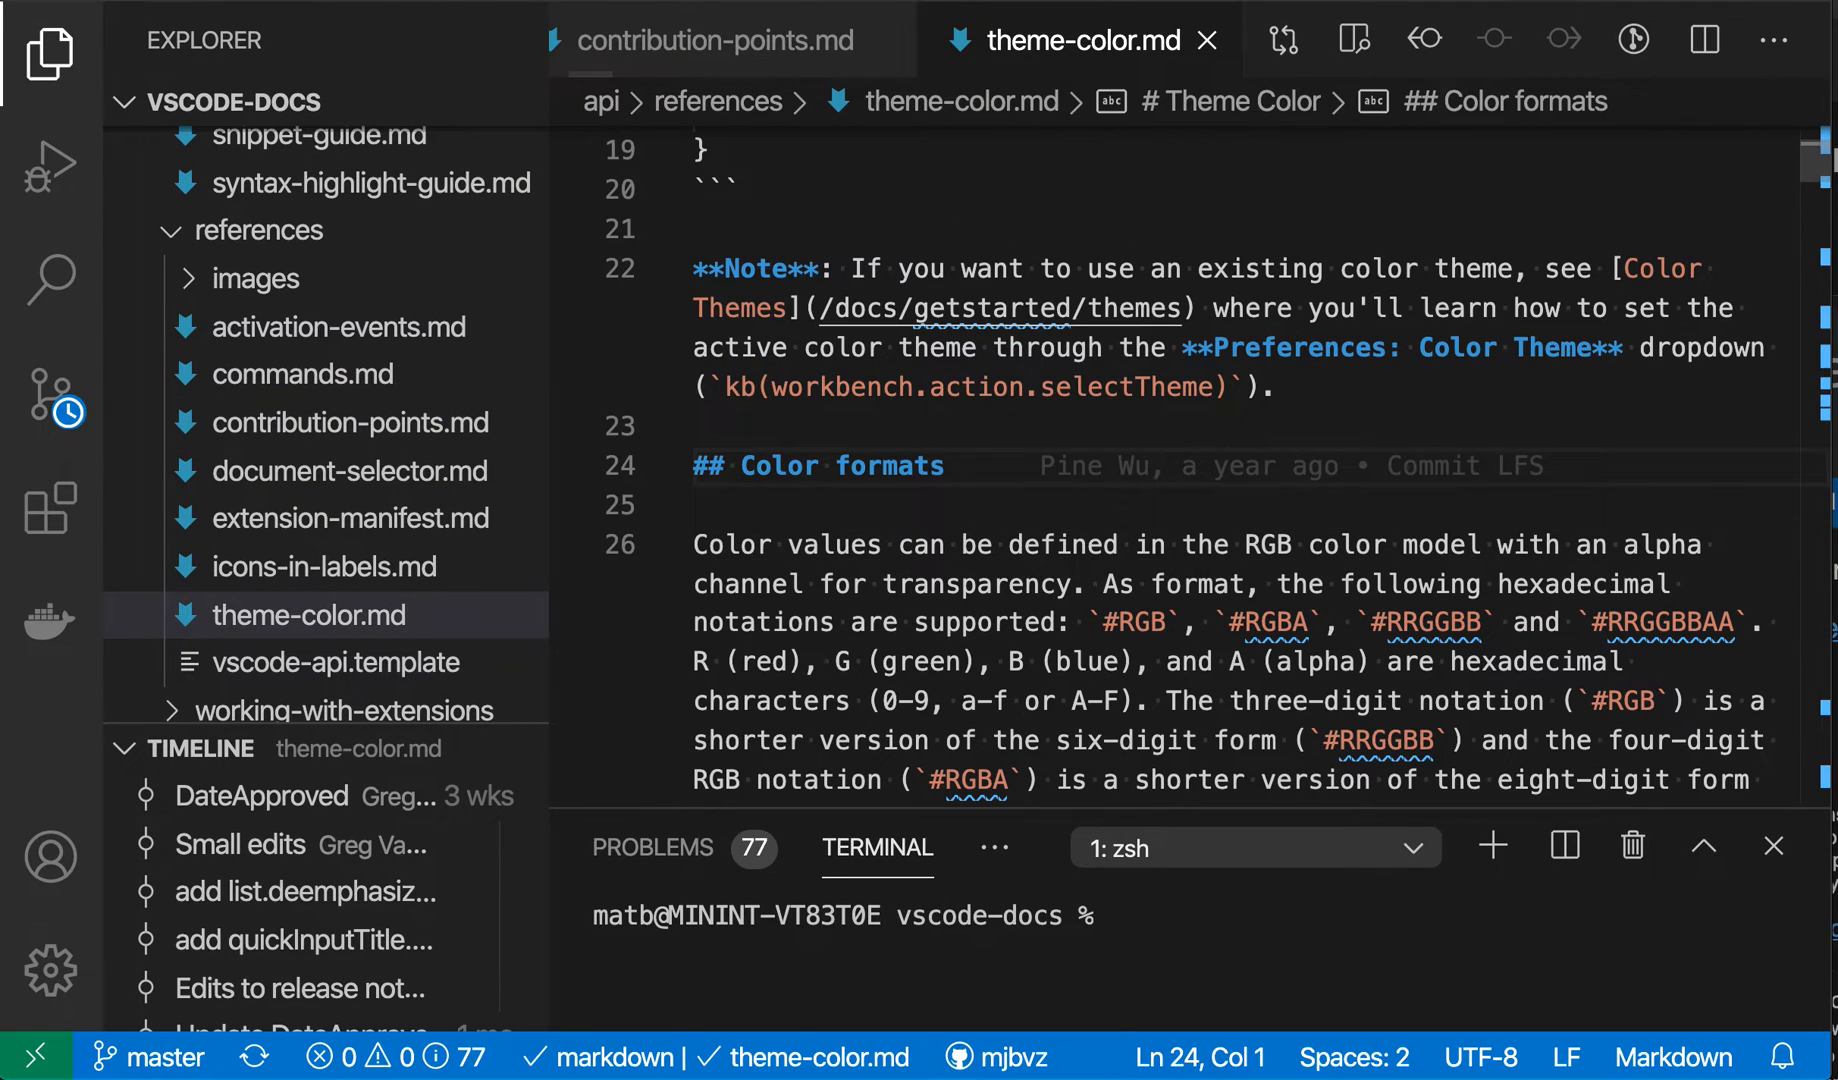